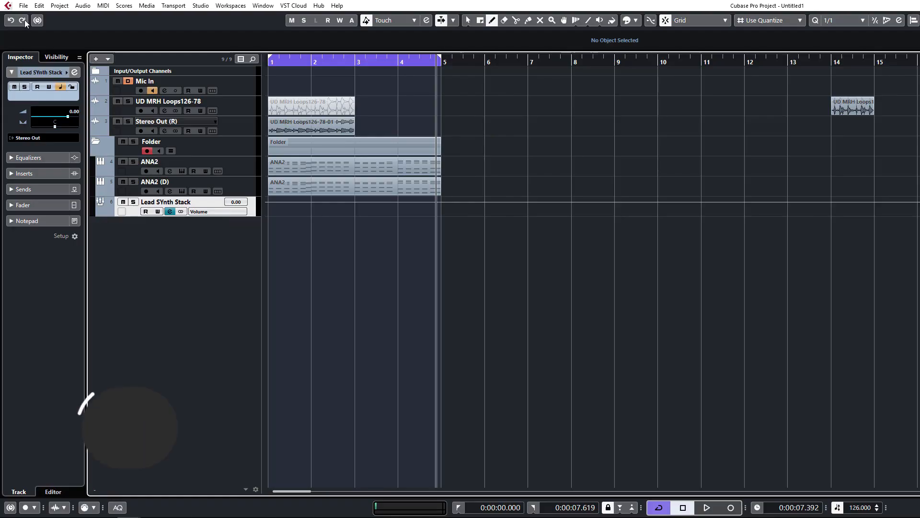
# Step: Look through the File and Edit menus, then open and close Preferences
pyautogui.click(23, 6)
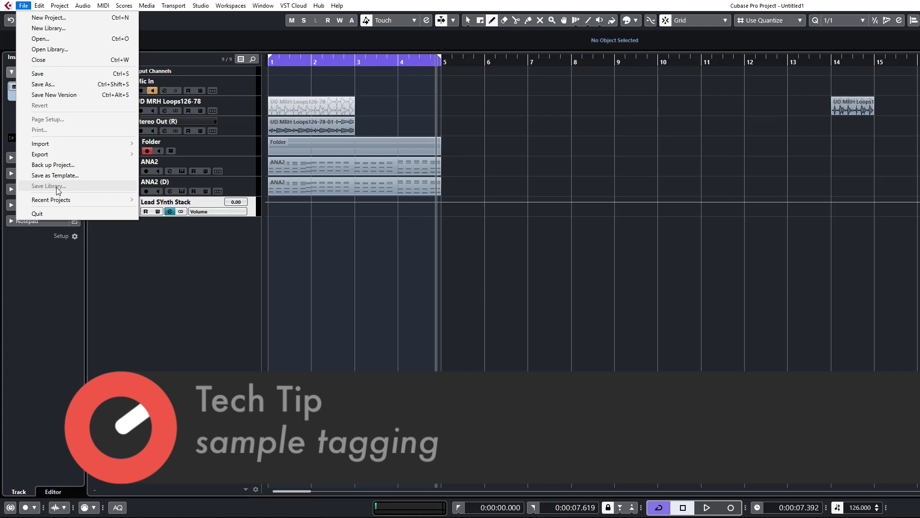
pyautogui.click(39, 5)
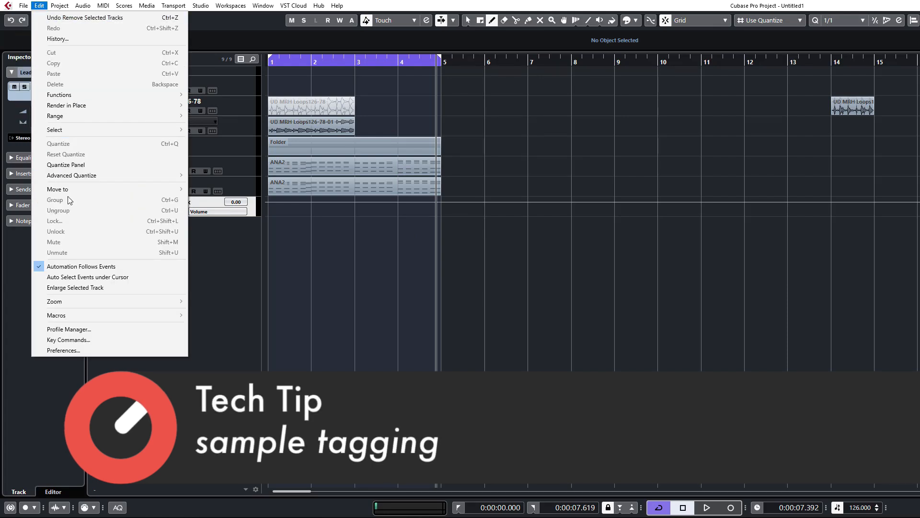
pyautogui.click(62, 349)
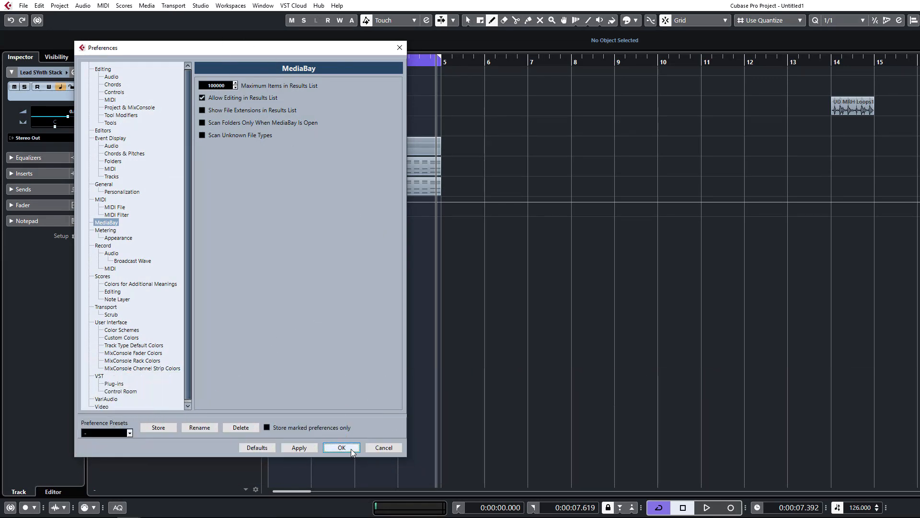
pyautogui.click(341, 448)
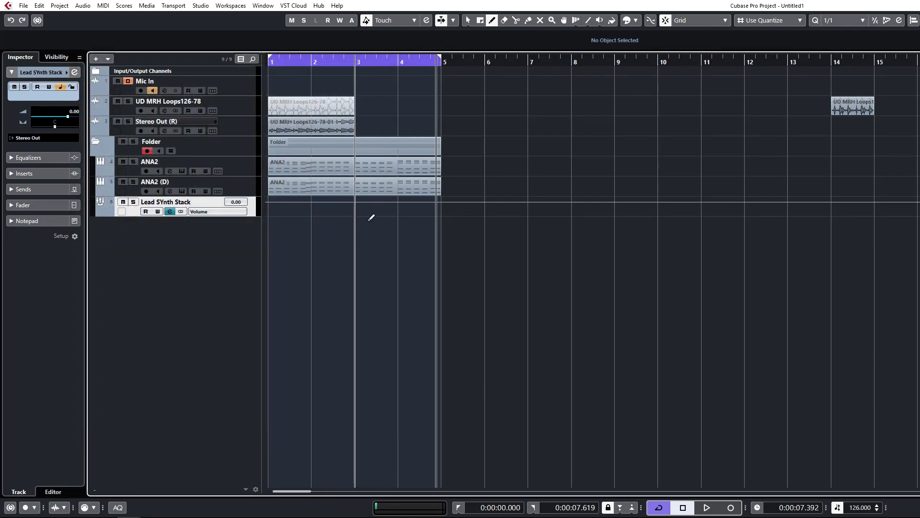
pyautogui.moveTo(342, 272)
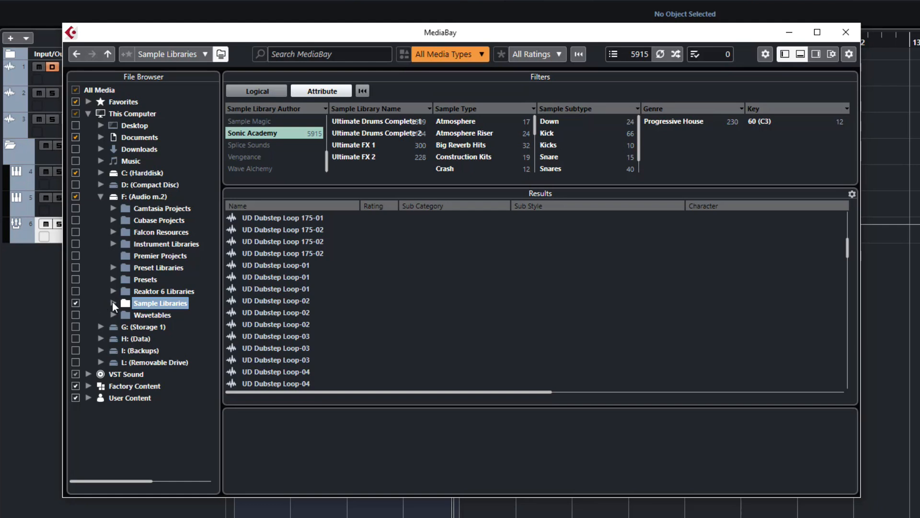
# Step: Expand Sample Libraries and Sonic Academy, then collapse UD2 Complete Single Drums
pyautogui.click(112, 304)
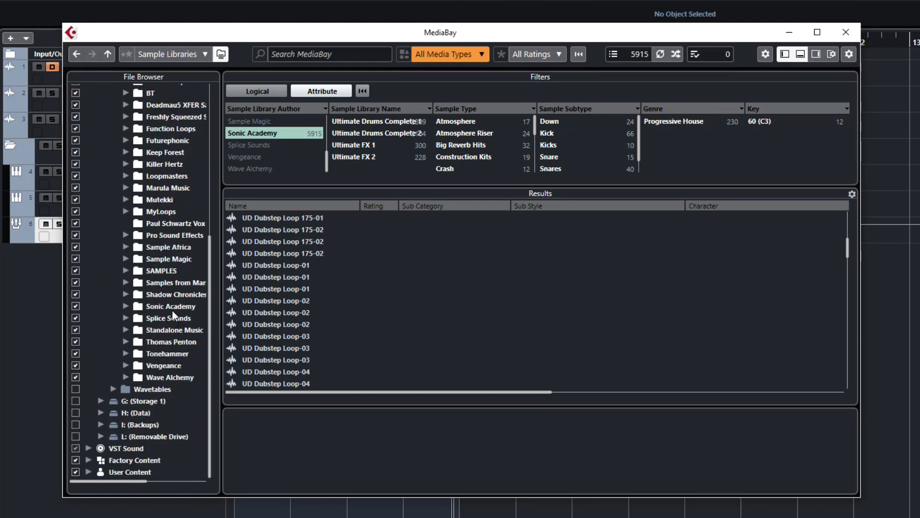
pyautogui.click(171, 306)
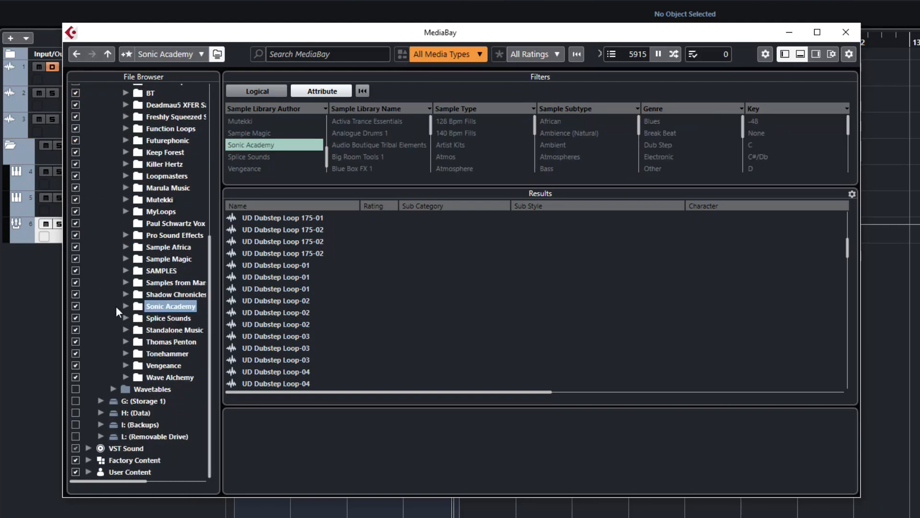
pyautogui.click(125, 305)
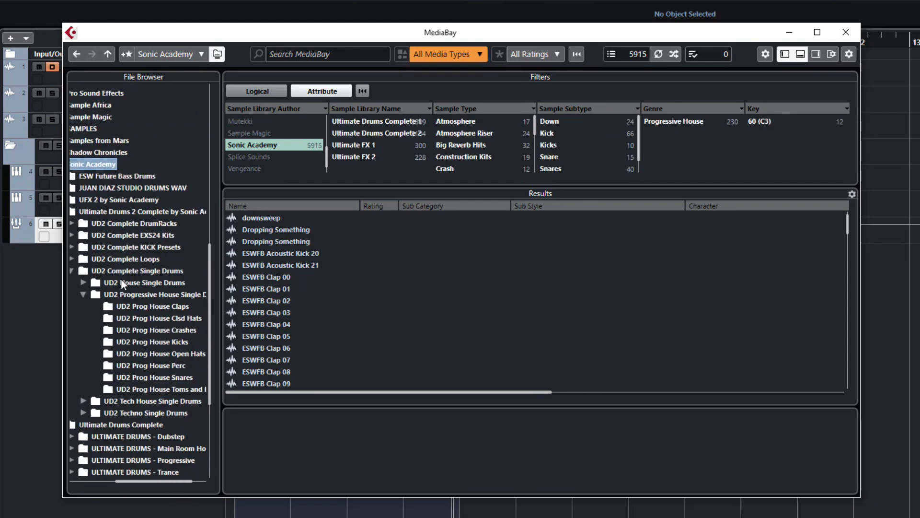
pyautogui.scroll(-3)
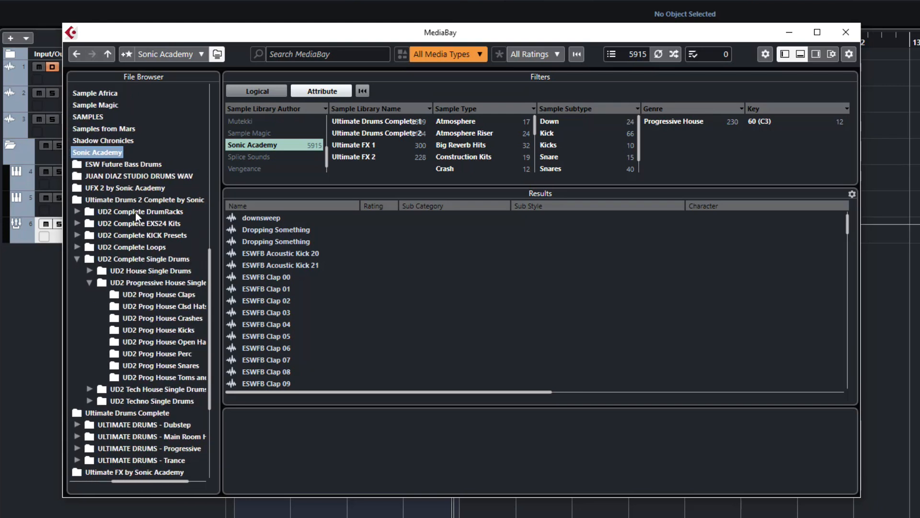
pyautogui.click(77, 259)
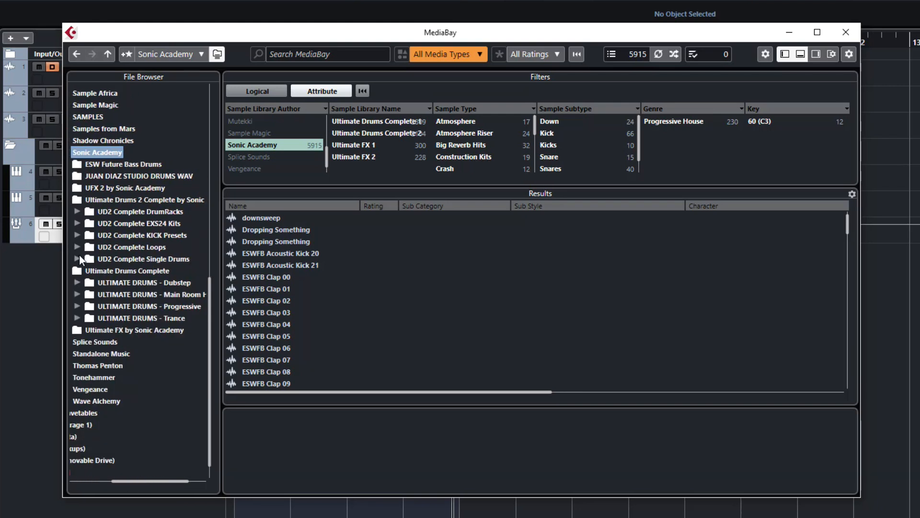
# Step: Show the Ultimate Drums Complete library's samples in the MediaBay results
pyautogui.click(127, 271)
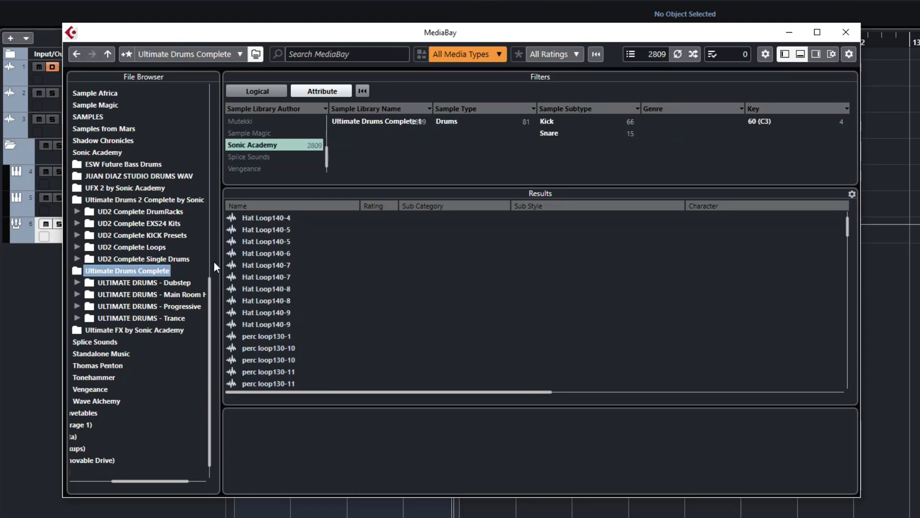
pyautogui.moveTo(112, 276)
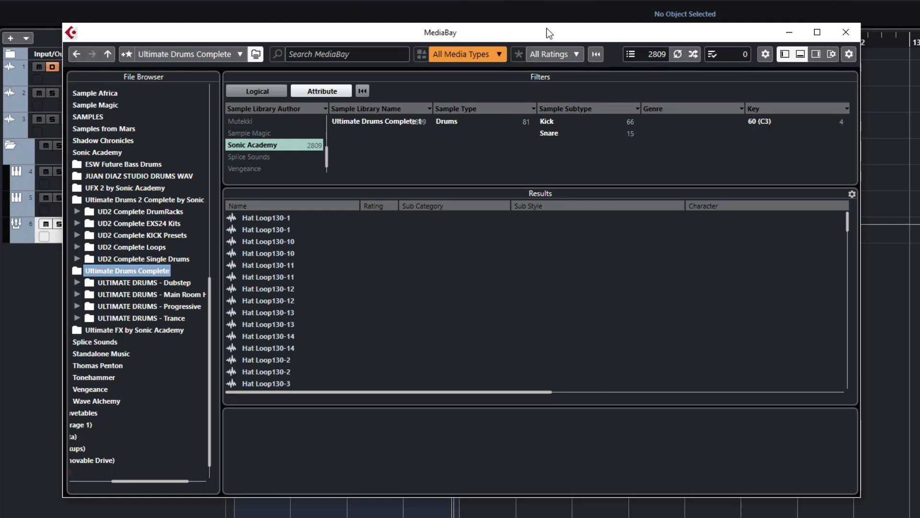
pyautogui.moveTo(765, 54)
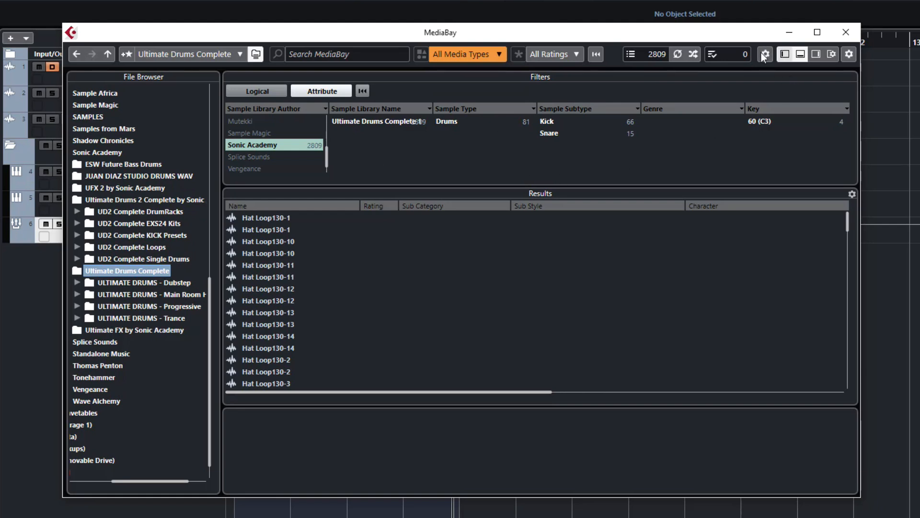
pyautogui.moveTo(785, 63)
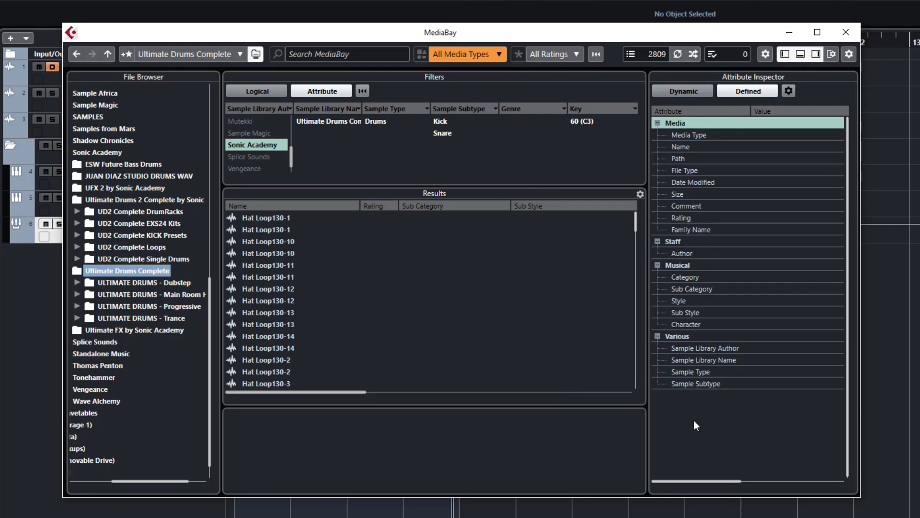
pyautogui.moveTo(675, 243)
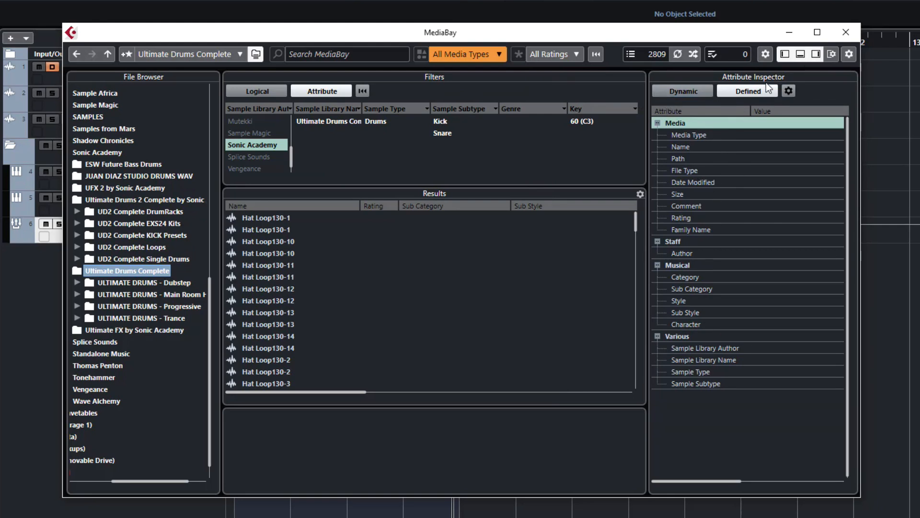
pyautogui.moveTo(788, 91)
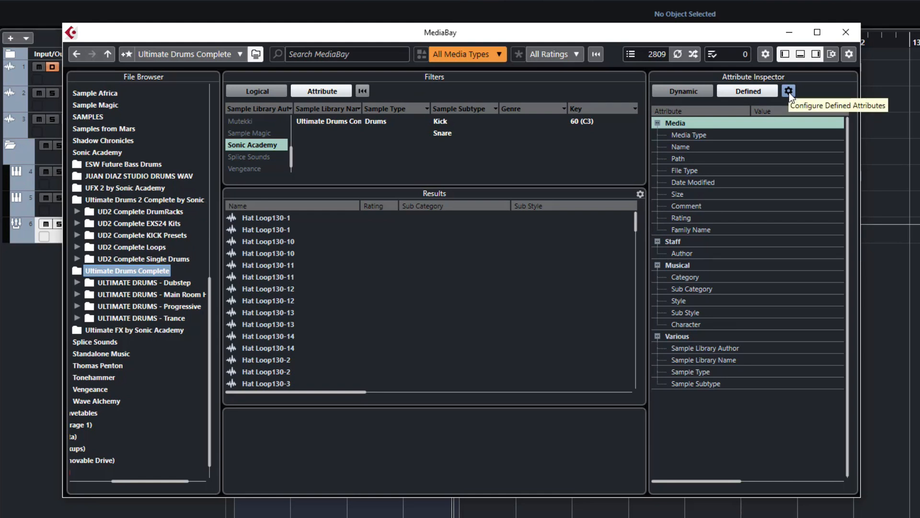
# Step: In Configure Defined Attributes, tick Comment and untick Family Name
pyautogui.click(788, 91)
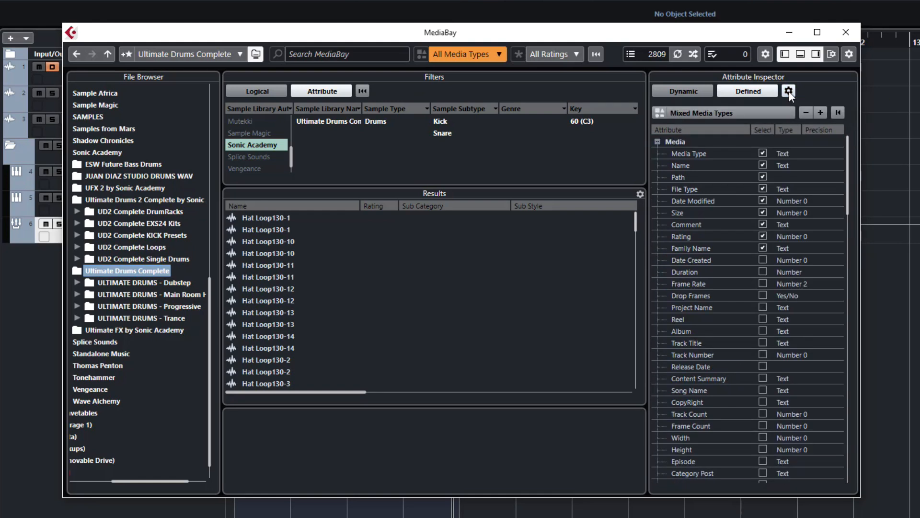
pyautogui.moveTo(693, 168)
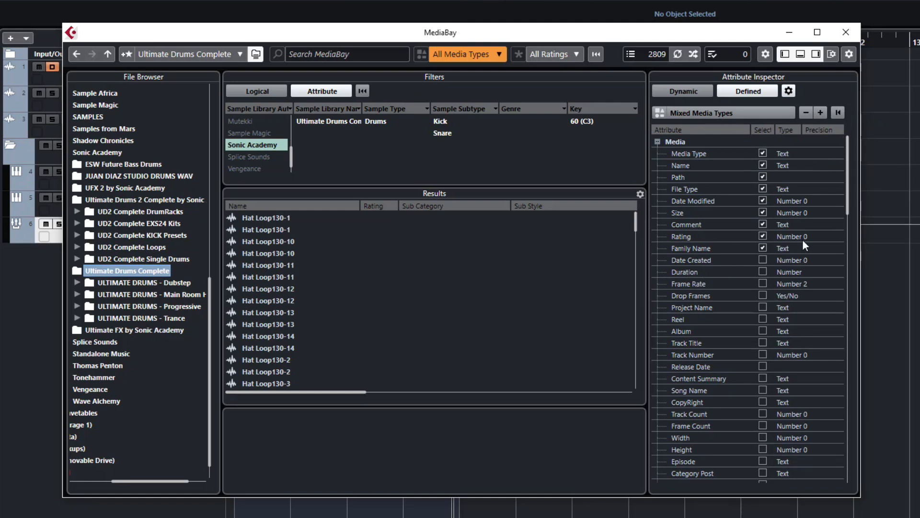
pyautogui.moveTo(761, 276)
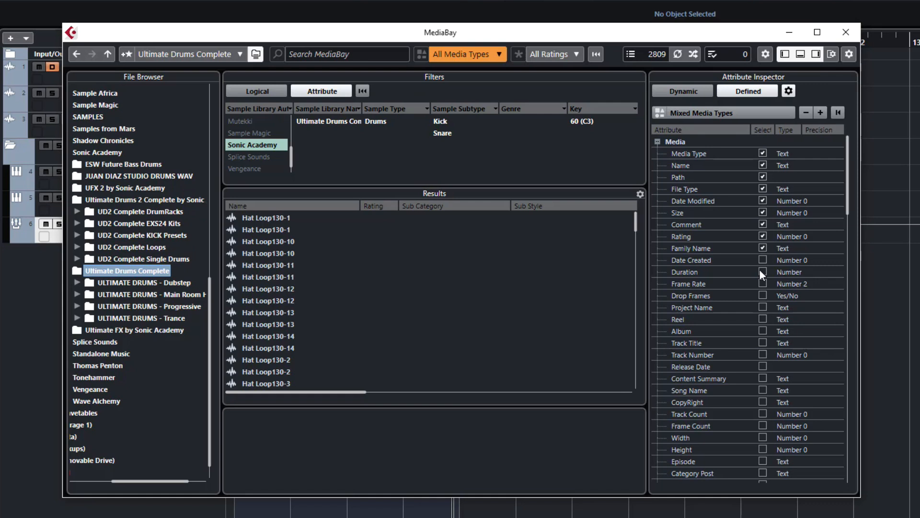
pyautogui.moveTo(711, 209)
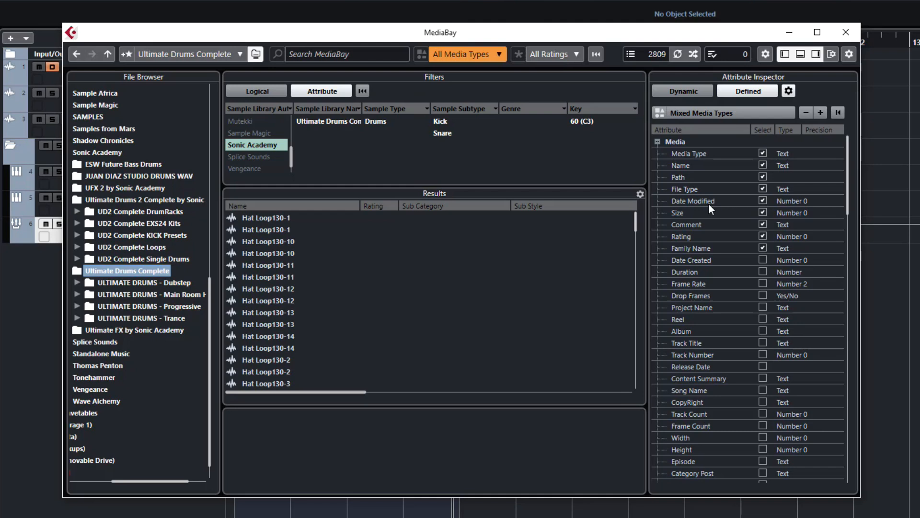
pyautogui.moveTo(657, 256)
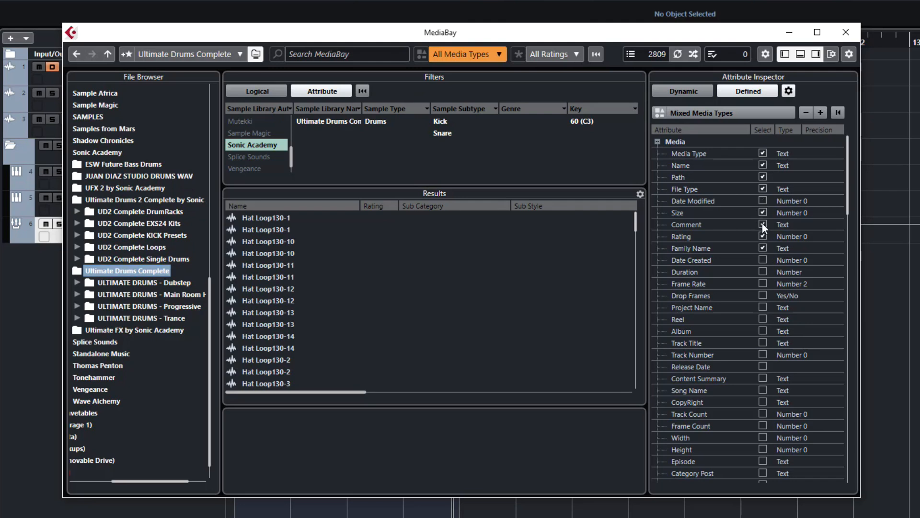
pyautogui.click(762, 224)
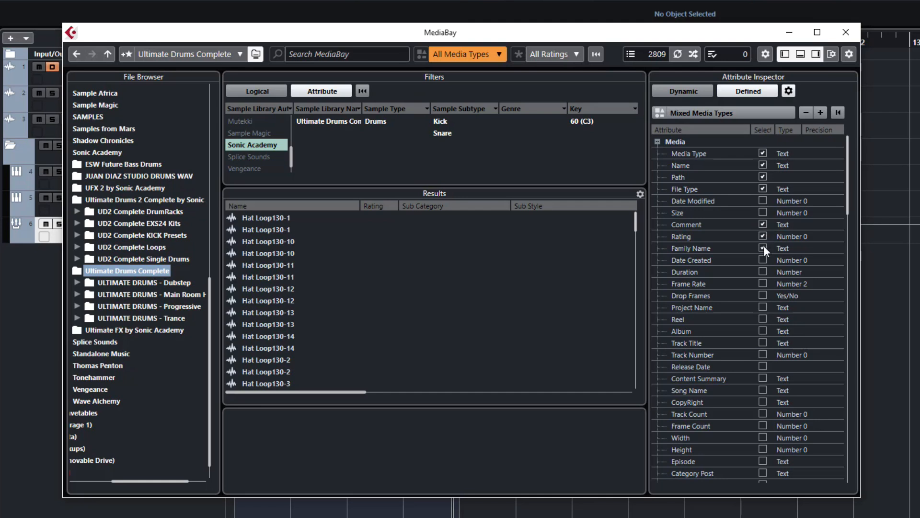
pyautogui.click(763, 248)
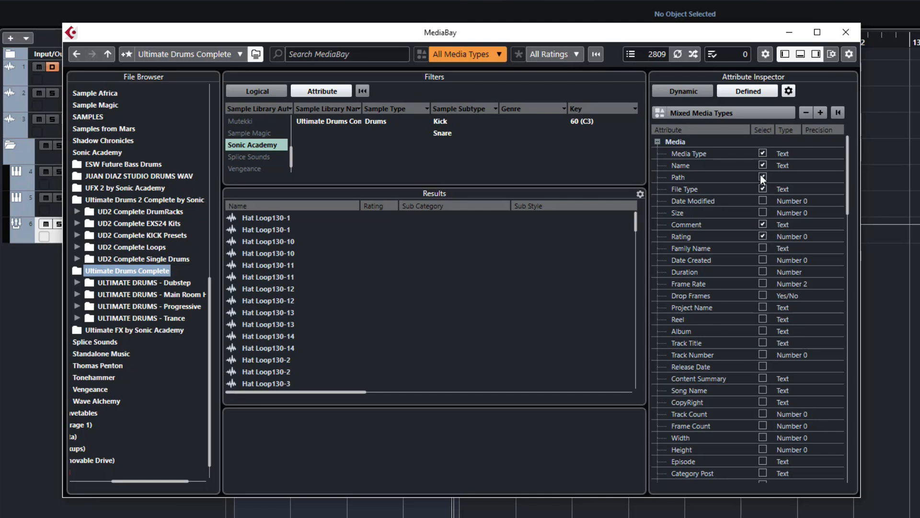
# Step: Scroll the defined attributes list and collapse the unneeded attribute groups
pyautogui.scroll(-3)
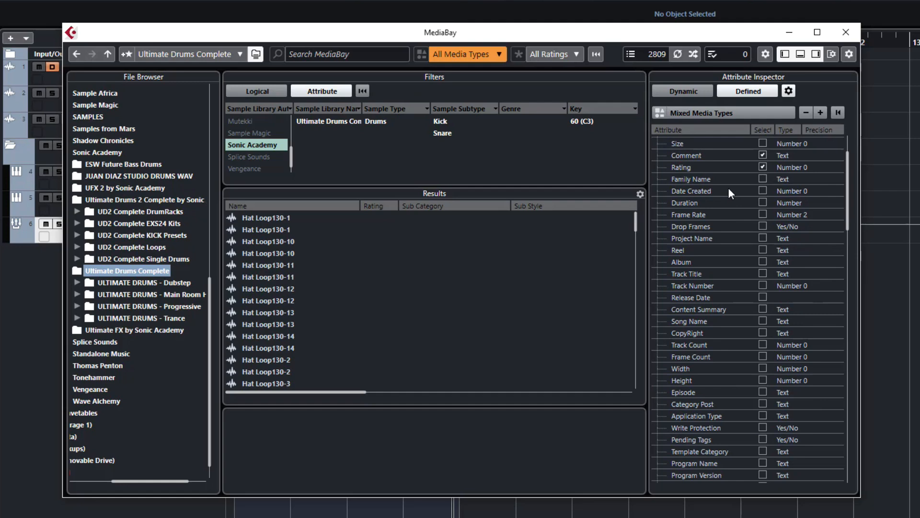
pyautogui.scroll(-3)
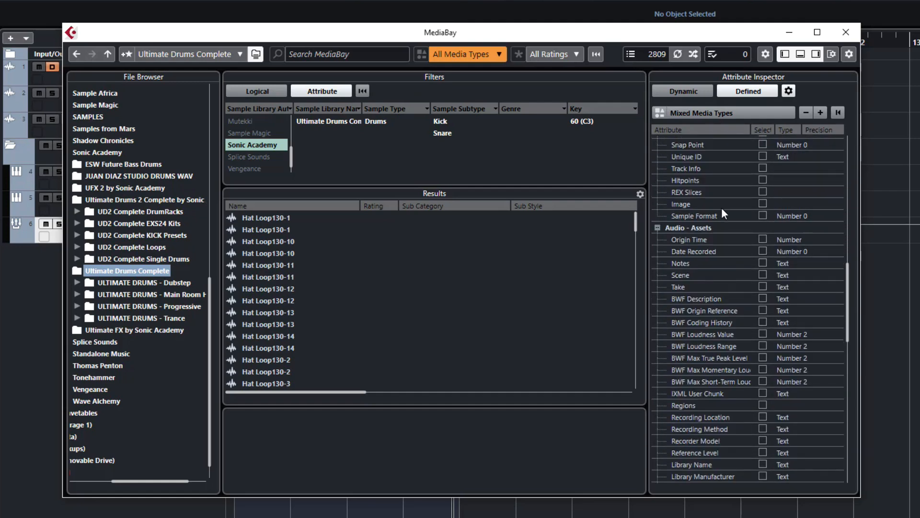
pyautogui.scroll(-3)
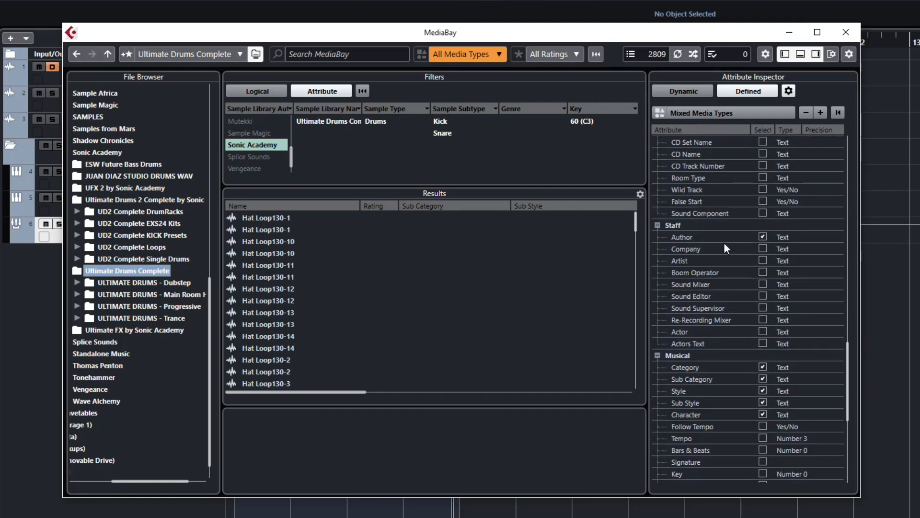
pyautogui.moveTo(755, 261)
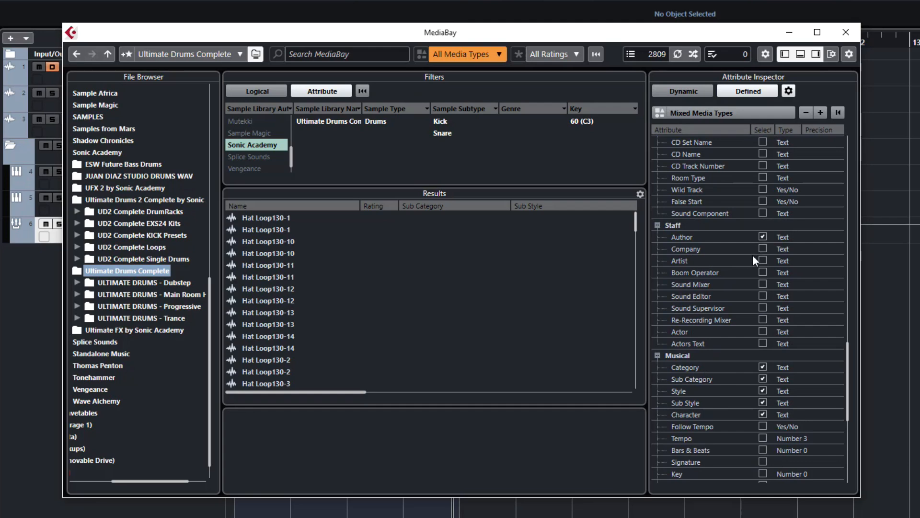
pyautogui.scroll(-3)
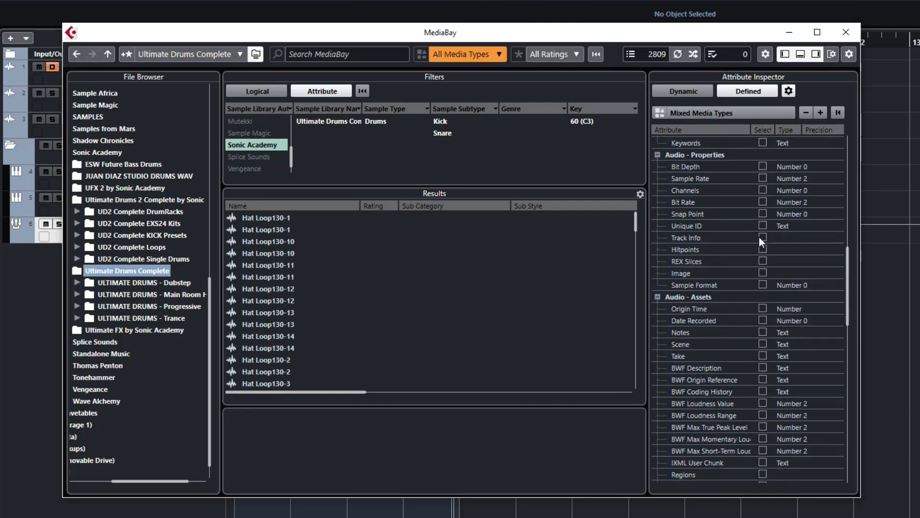
pyautogui.scroll(3)
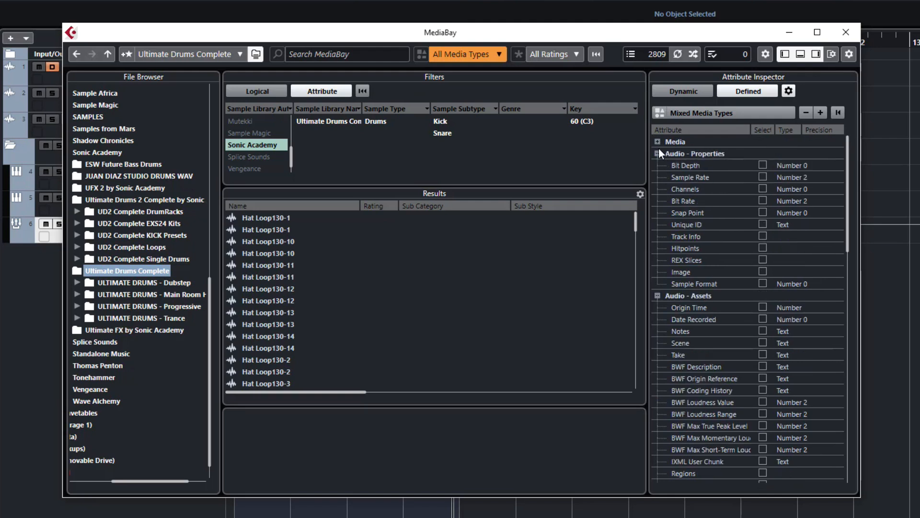
pyautogui.click(659, 154)
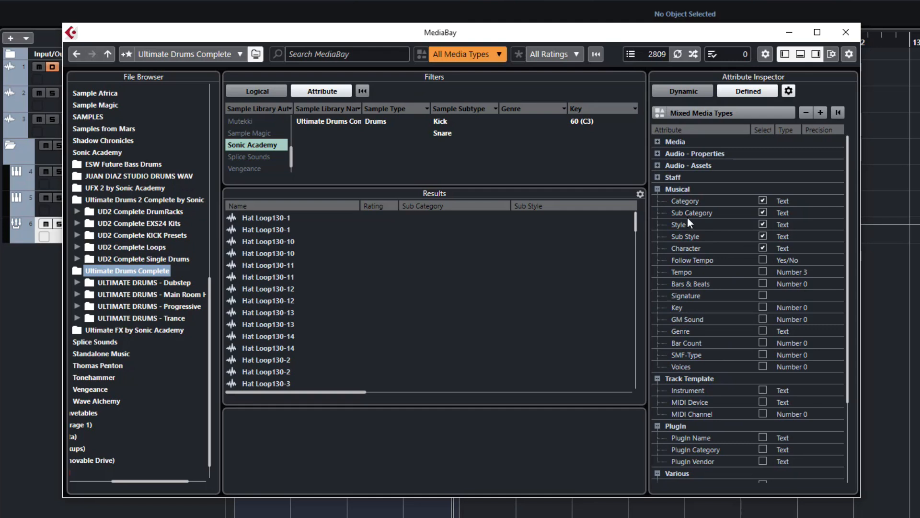
pyautogui.moveTo(680, 253)
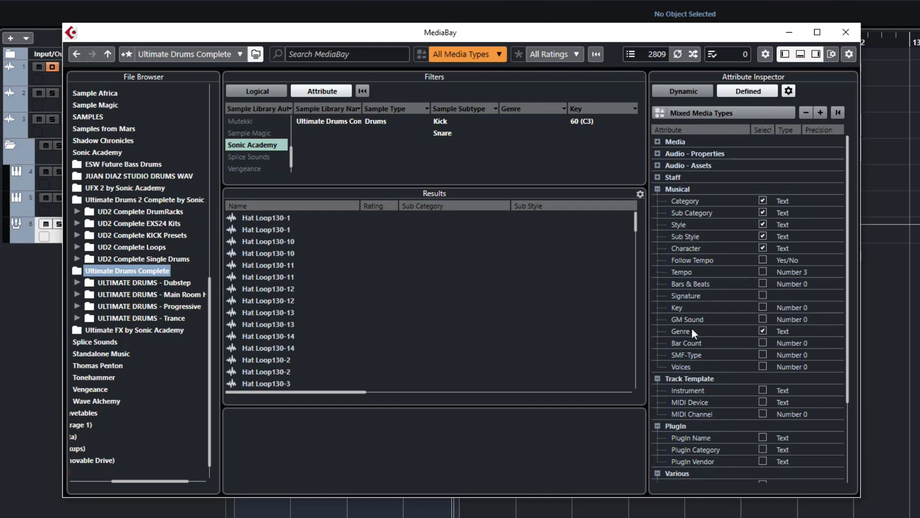
pyautogui.scroll(-3)
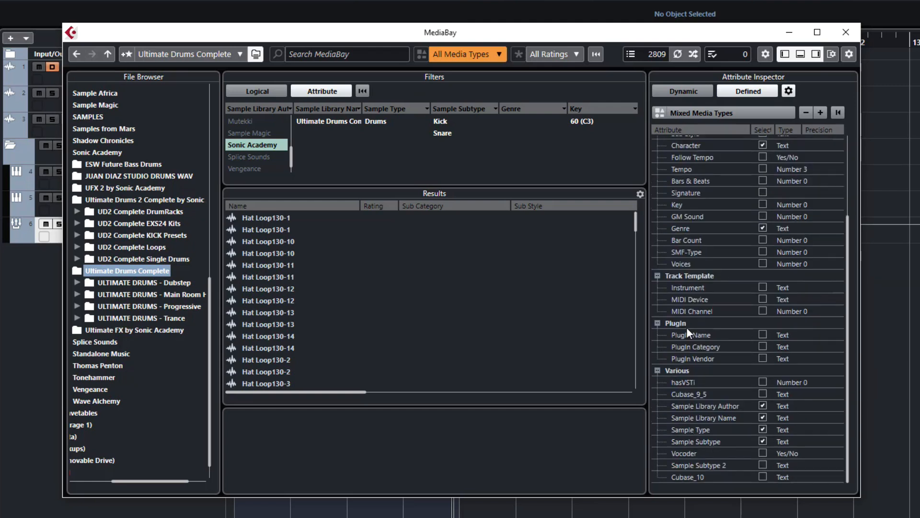
pyautogui.moveTo(680, 376)
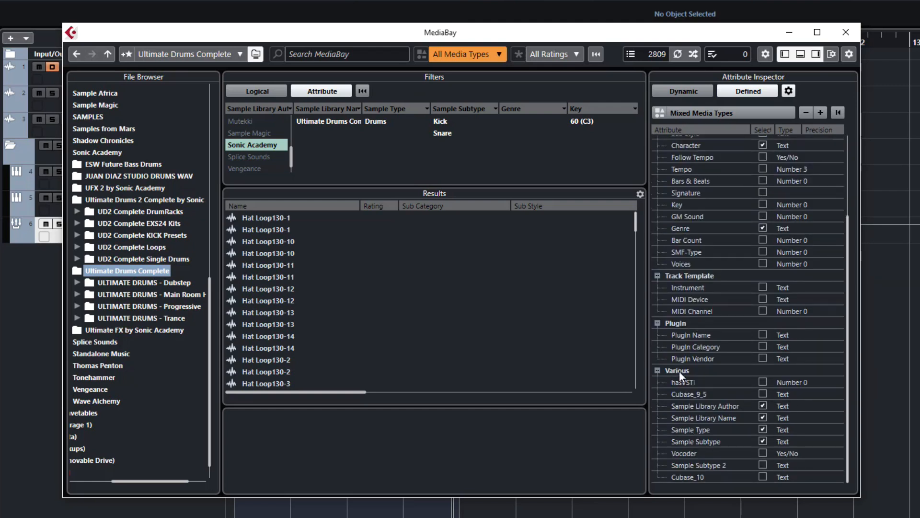
pyautogui.moveTo(698, 429)
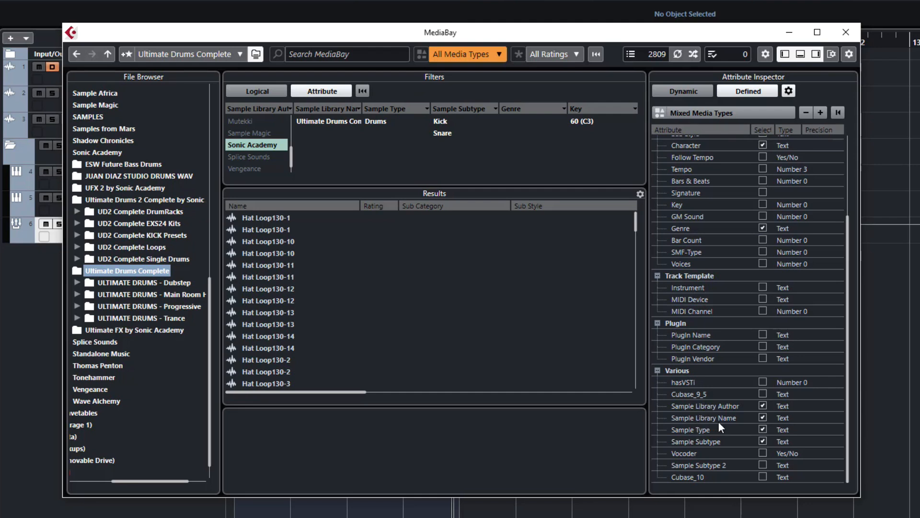
pyautogui.moveTo(695, 436)
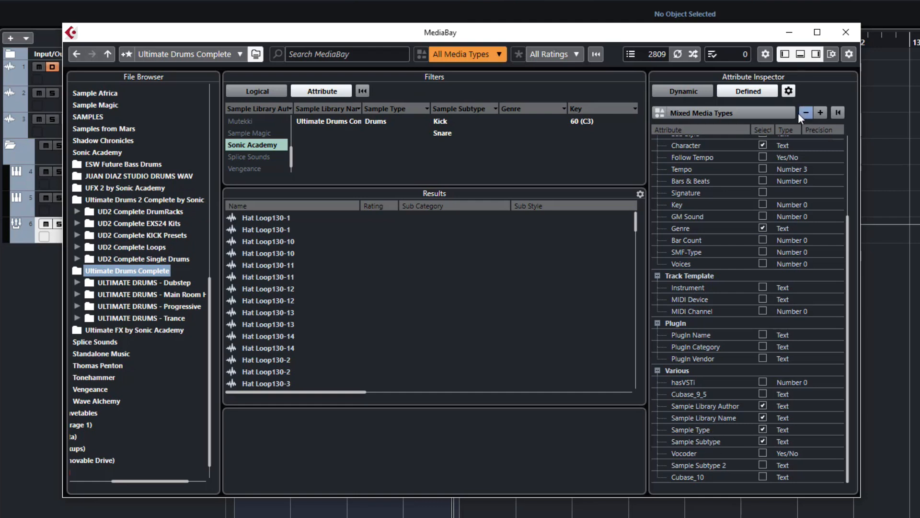
pyautogui.moveTo(821, 113)
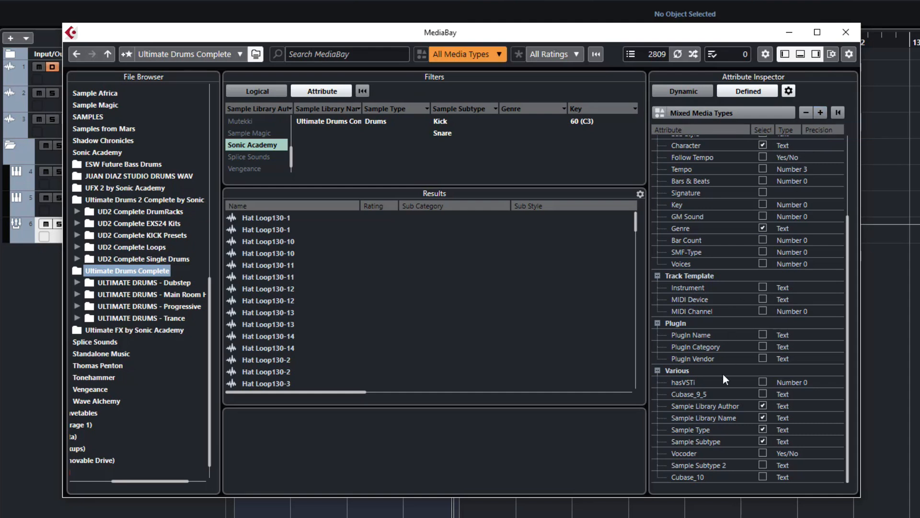
pyautogui.moveTo(787, 483)
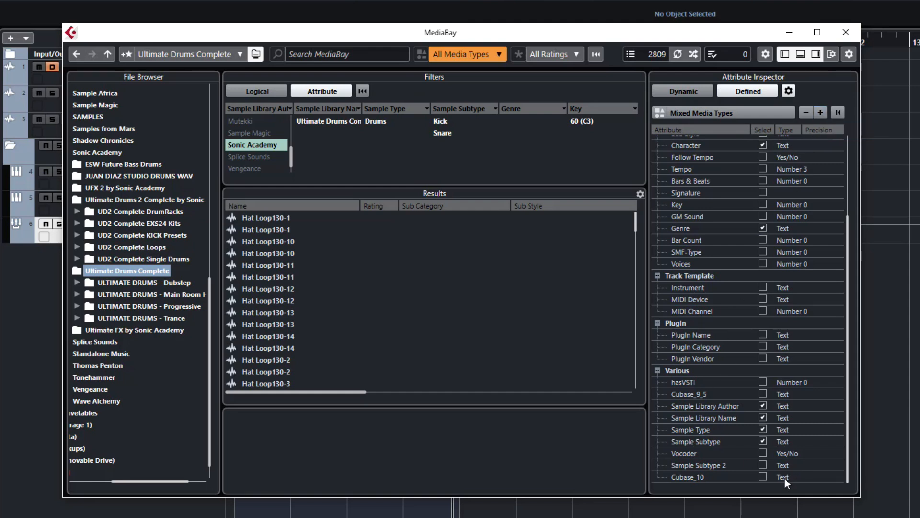
pyautogui.moveTo(716, 431)
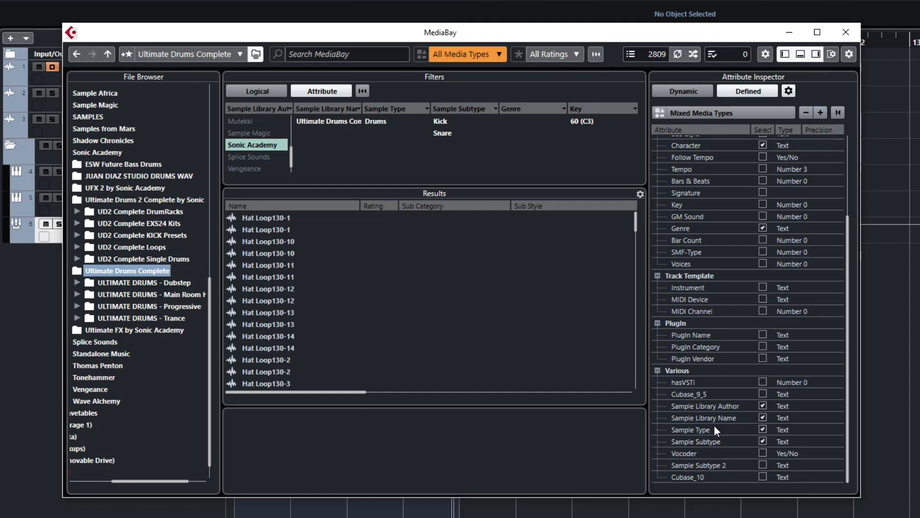
pyautogui.moveTo(605, 355)
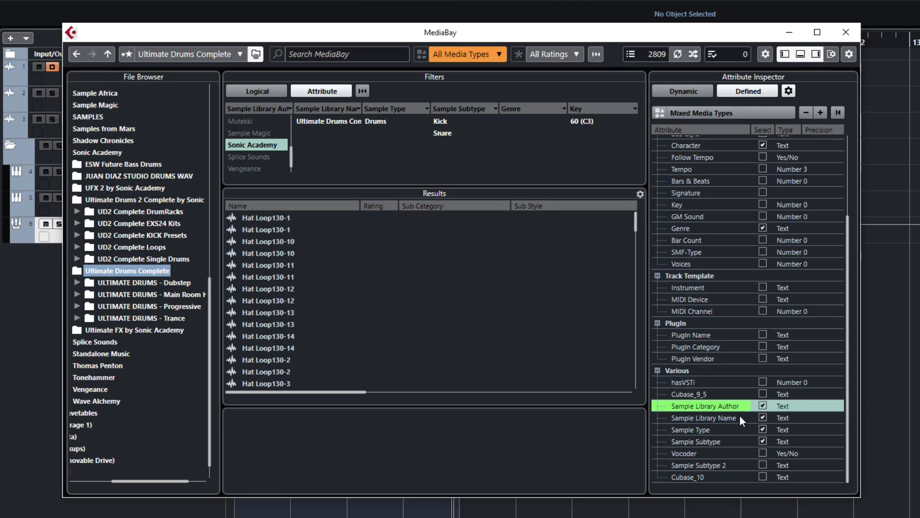
pyautogui.moveTo(701, 405)
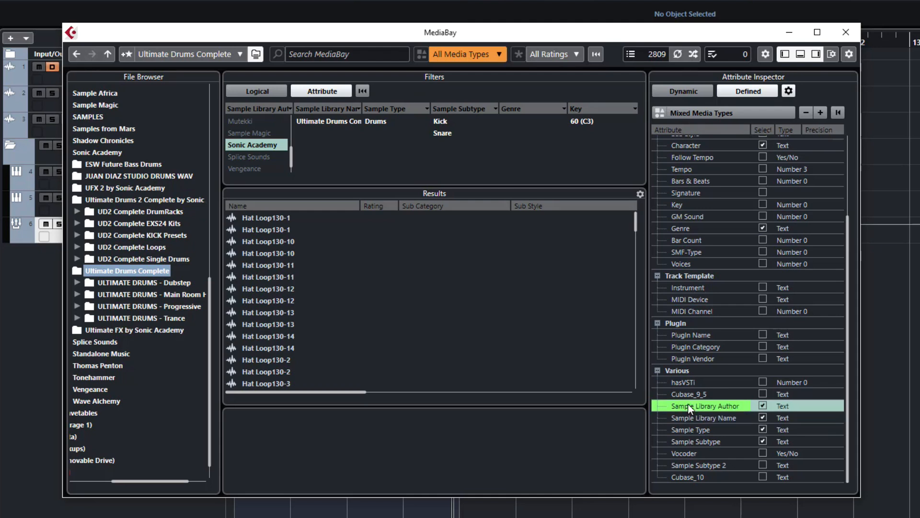
pyautogui.moveTo(695, 419)
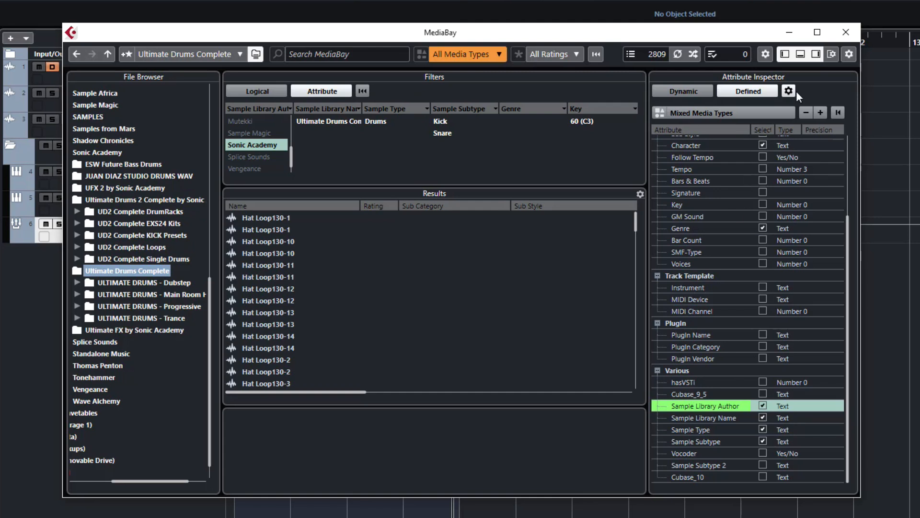
pyautogui.moveTo(789, 91)
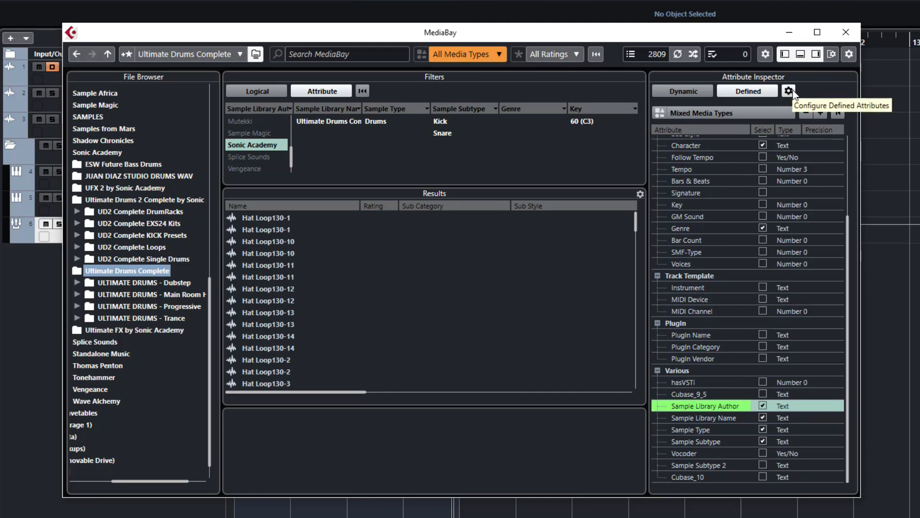
# Step: Exit attribute configuration, select the result samples, and edit the Sample Library Author field
pyautogui.click(789, 92)
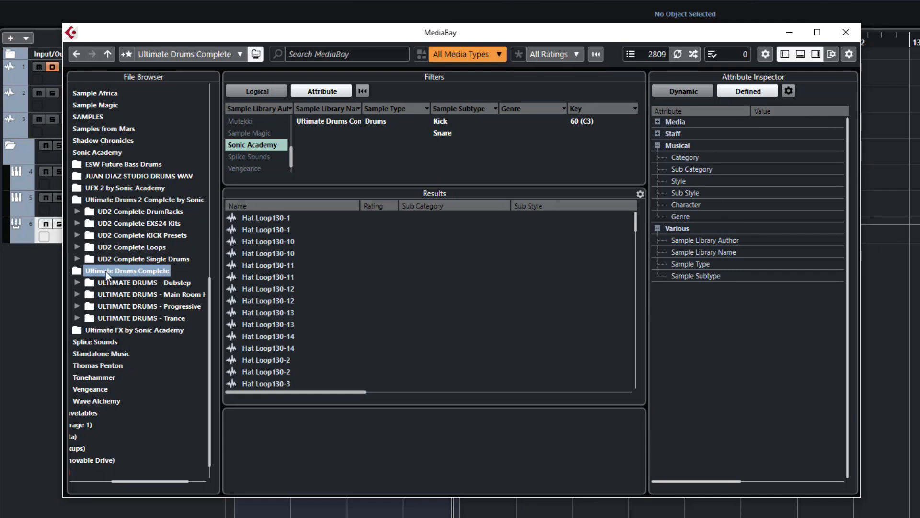
pyautogui.moveTo(141, 272)
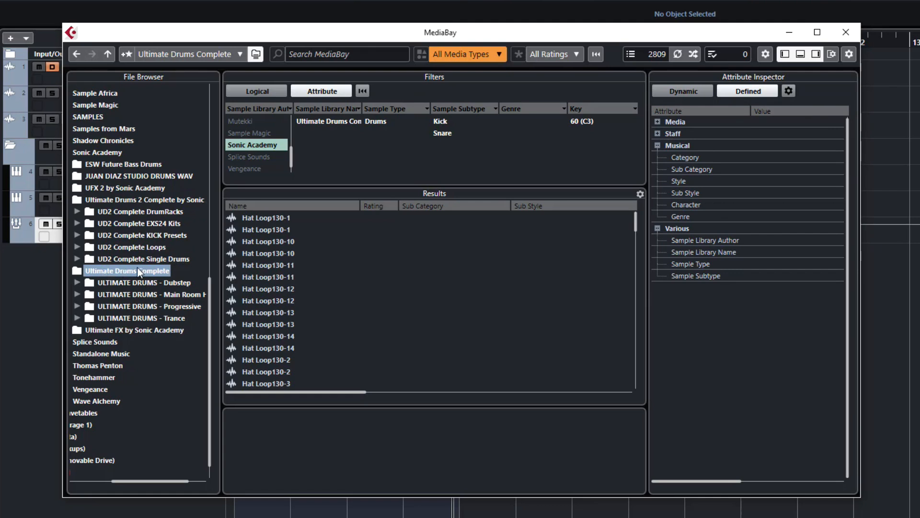
pyautogui.scroll(-3)
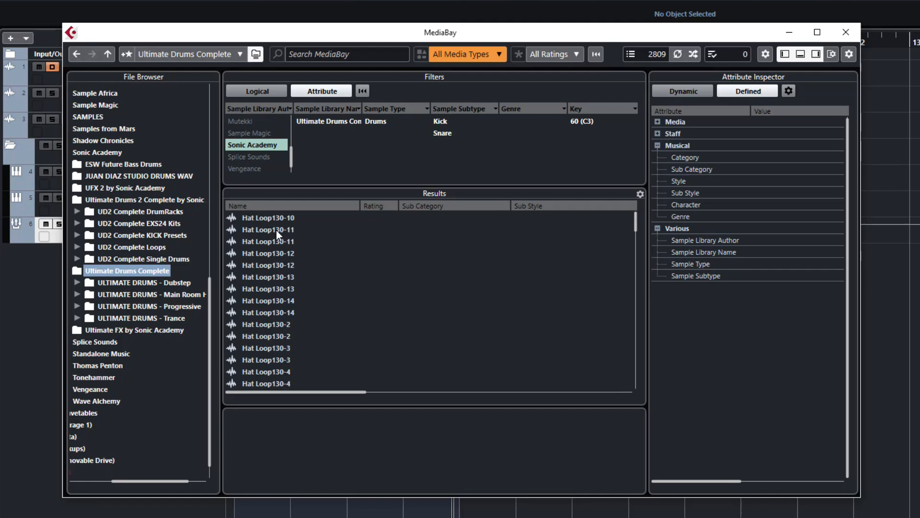
pyautogui.click(267, 217)
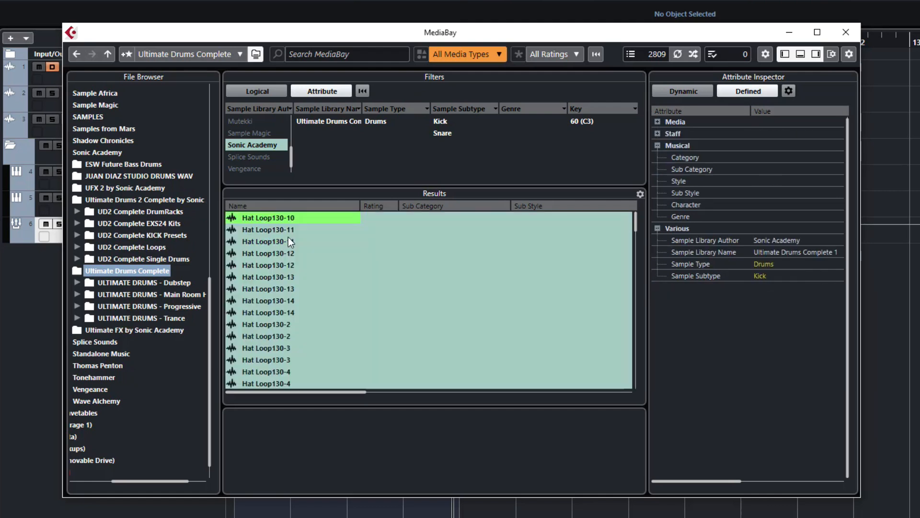
pyautogui.moveTo(358, 312)
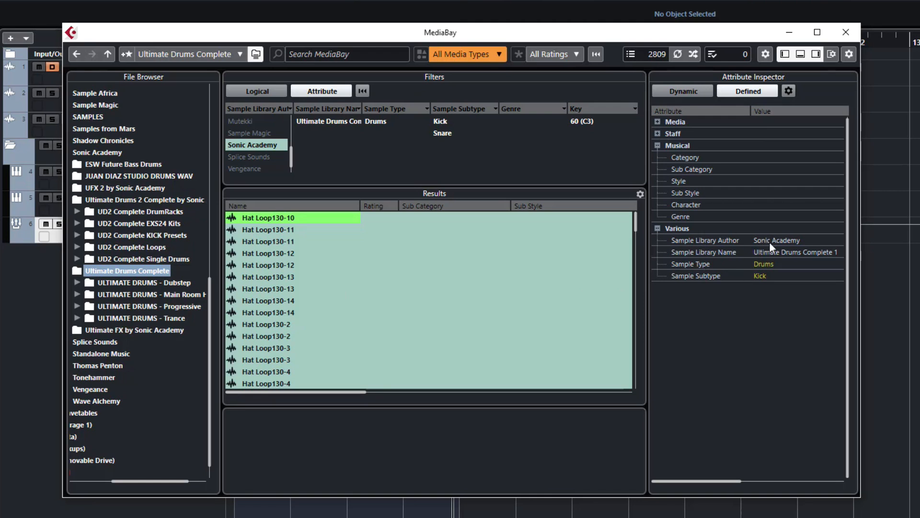
pyautogui.moveTo(736, 261)
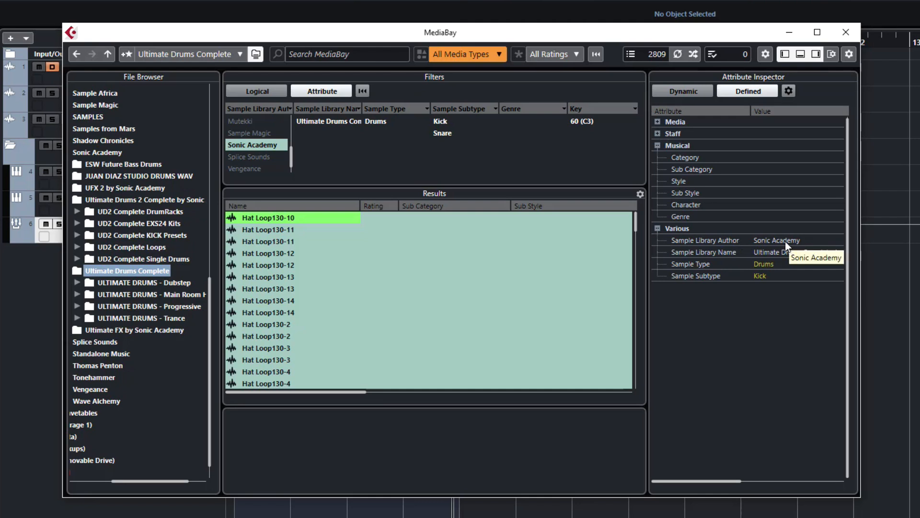
pyautogui.doubleClick(796, 240)
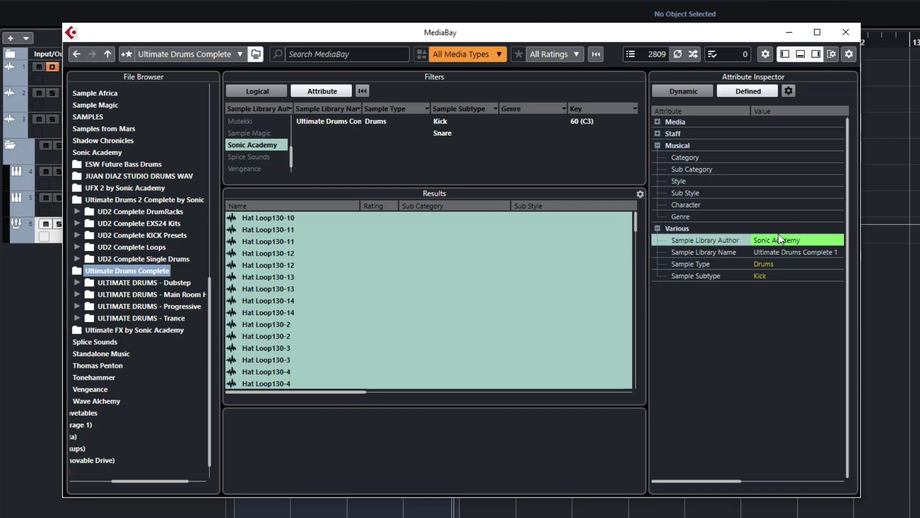
# Step: Tag the samples with author Sonic Academy, sample type Drum Hits and subtype Kicks
pyautogui.click(795, 240)
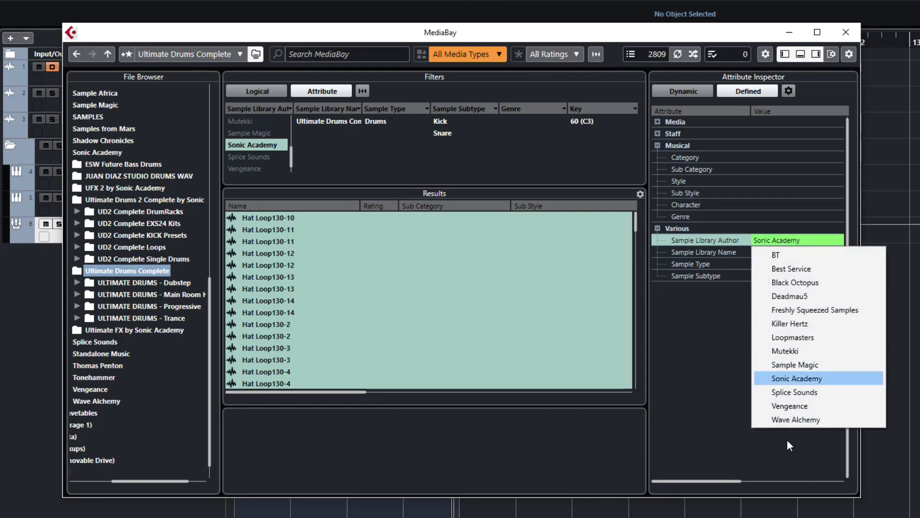
pyautogui.click(797, 378)
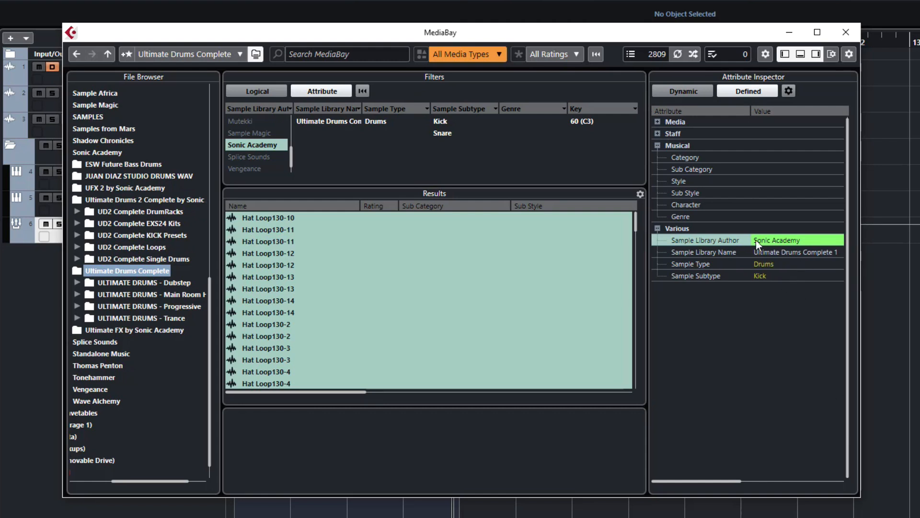
pyautogui.moveTo(729, 256)
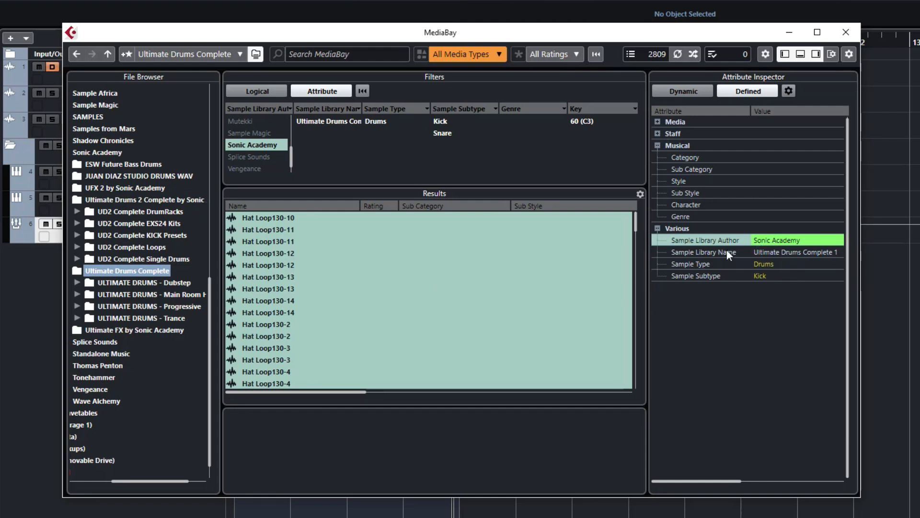
pyautogui.moveTo(770, 255)
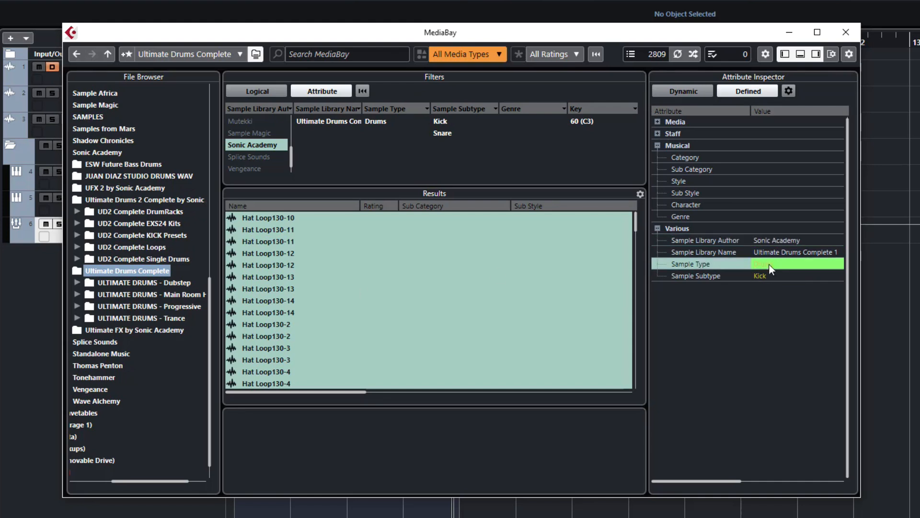
pyautogui.click(795, 264)
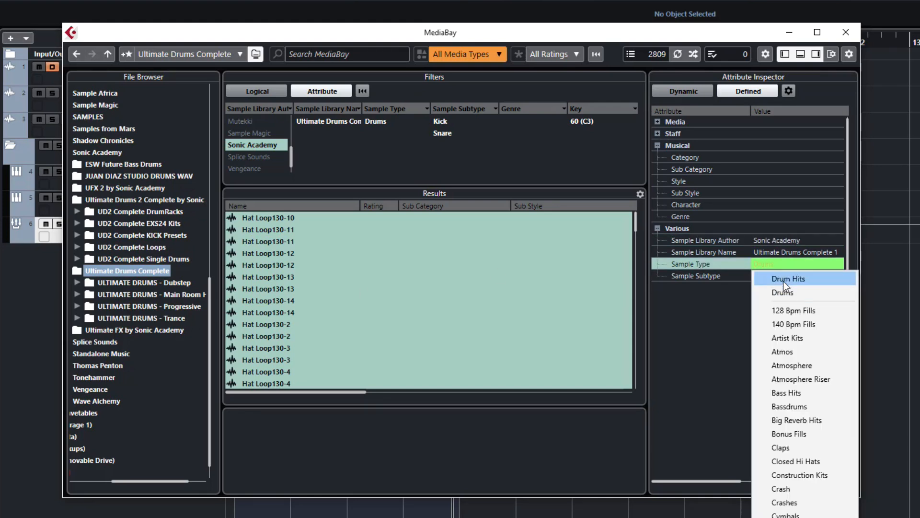
pyautogui.moveTo(745, 307)
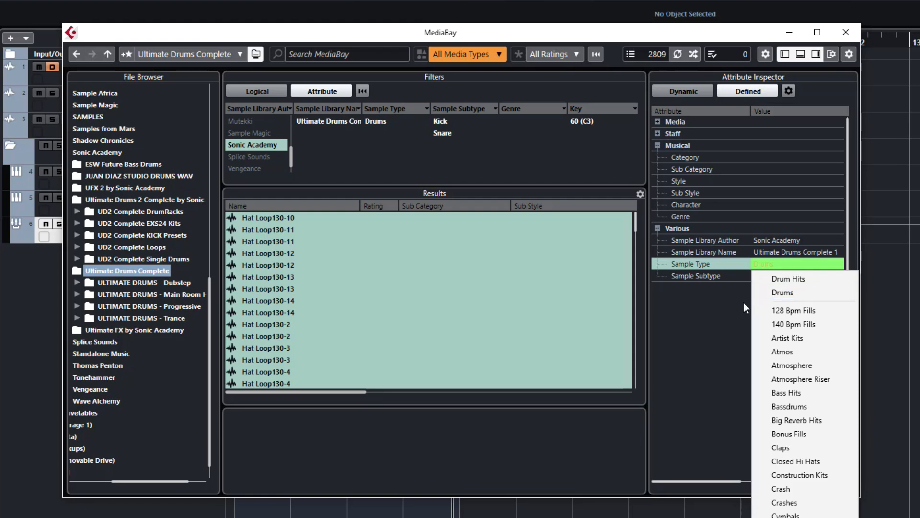
pyautogui.moveTo(786, 292)
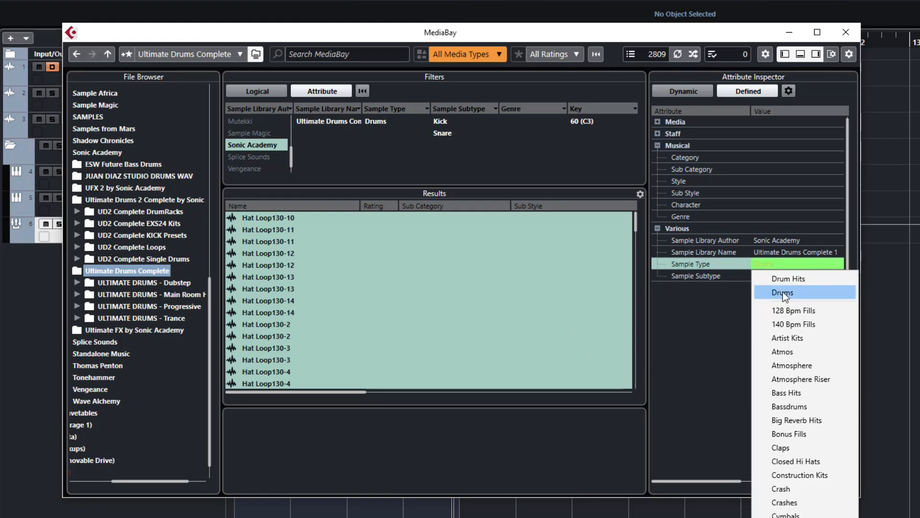
pyautogui.click(788, 278)
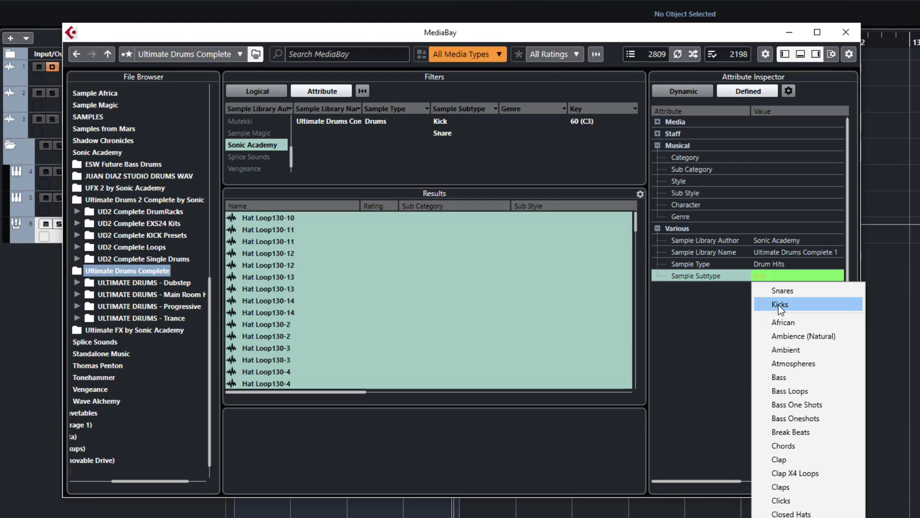
pyautogui.click(779, 304)
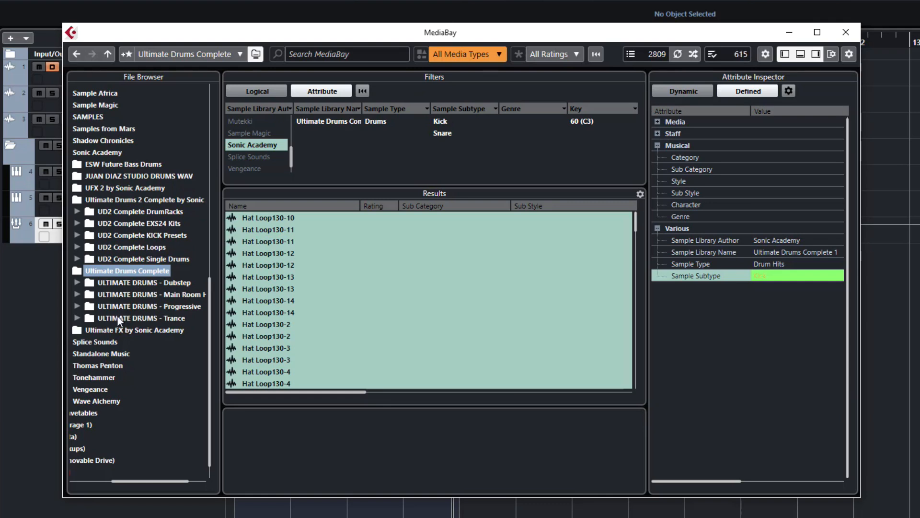
# Step: View the Trance and Progressive folders' samples, then expand the Trance folder
pyautogui.click(141, 317)
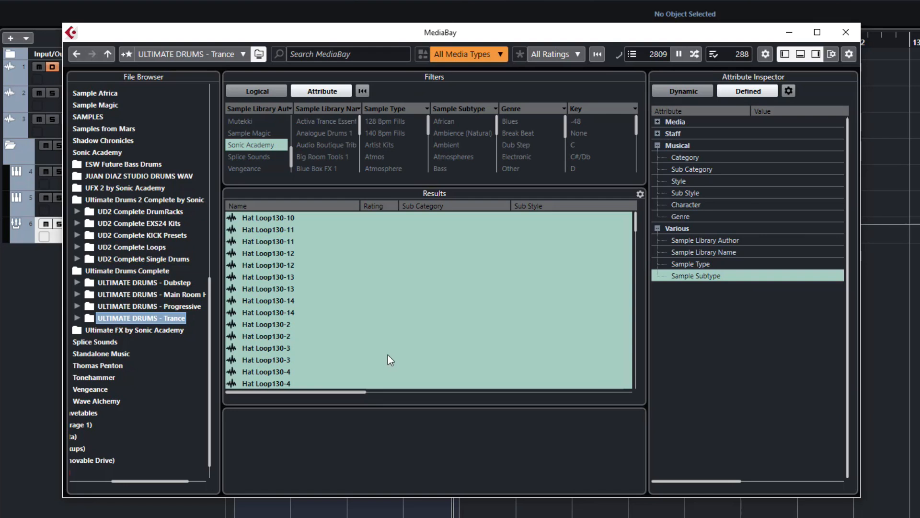
pyautogui.click(149, 306)
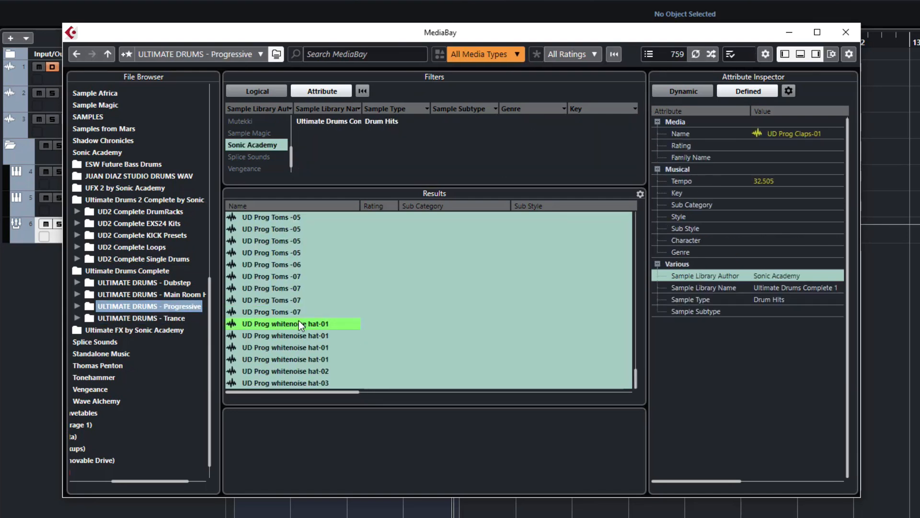
pyautogui.click(141, 317)
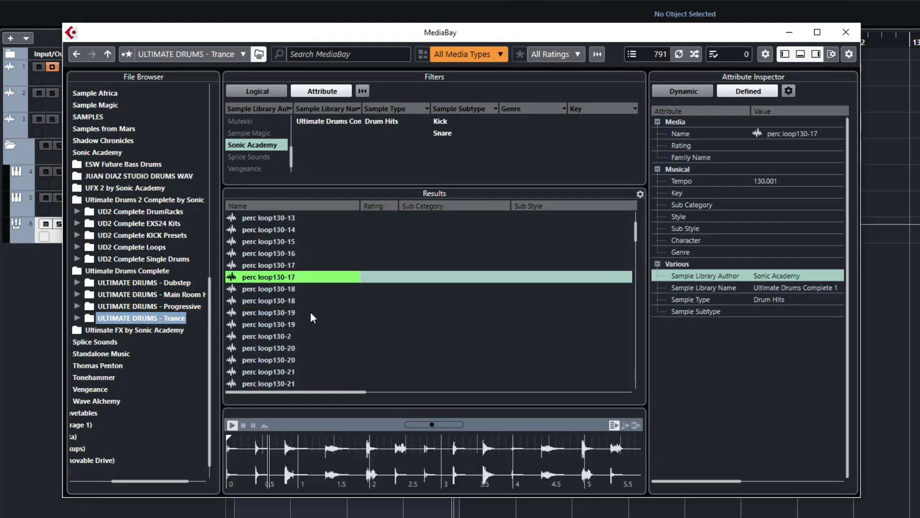
pyautogui.click(267, 277)
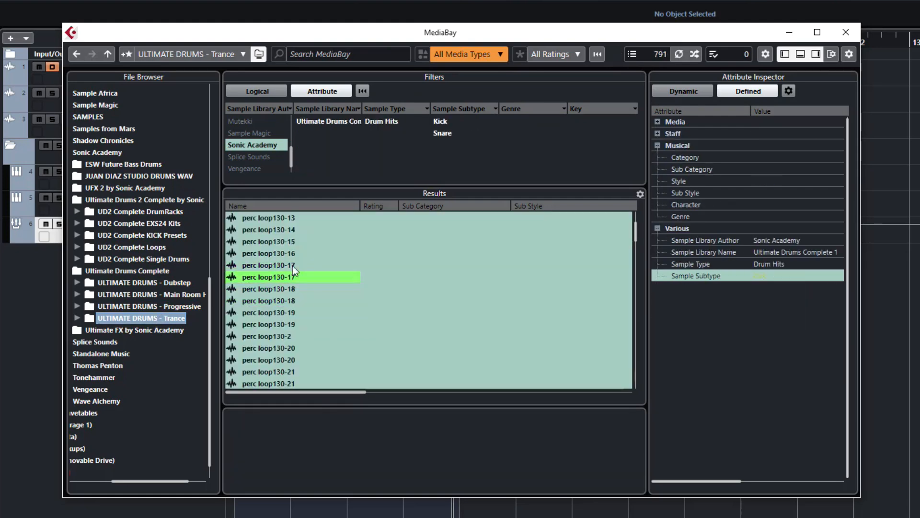
pyautogui.click(77, 317)
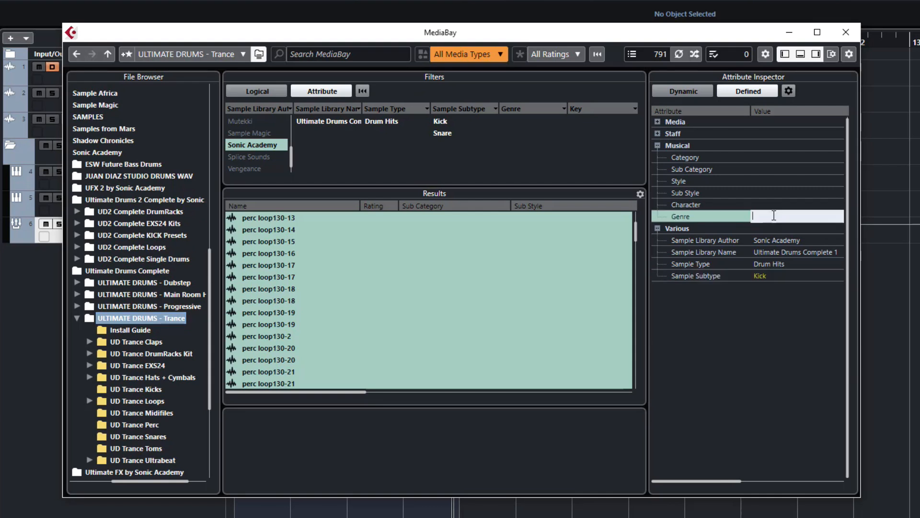
# Step: Set the genre to Trance, check a perc loop's tags, and open UD Trance EXS24
pyautogui.write('Trance')
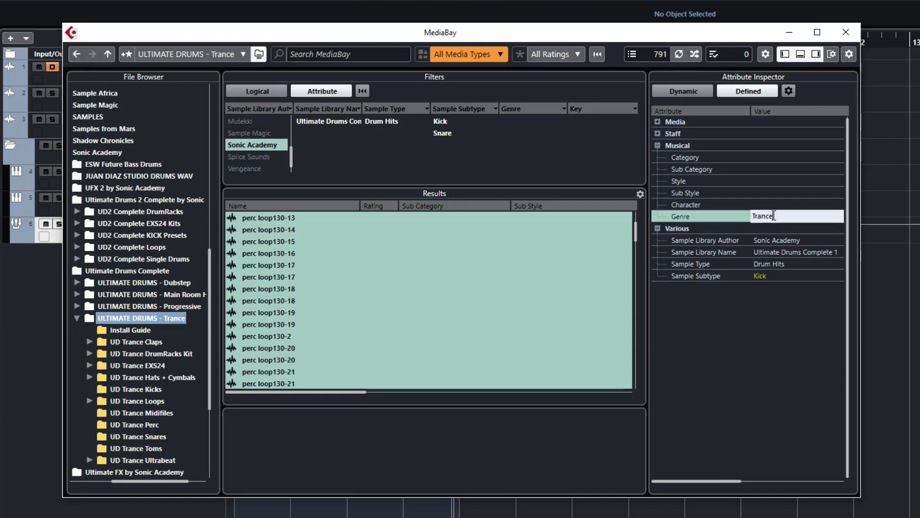
pyautogui.press('Return')
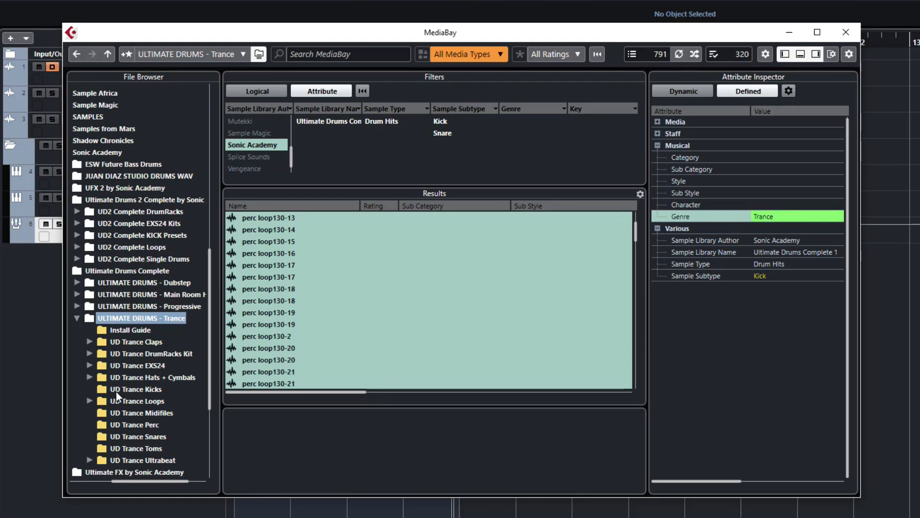
pyautogui.click(268, 371)
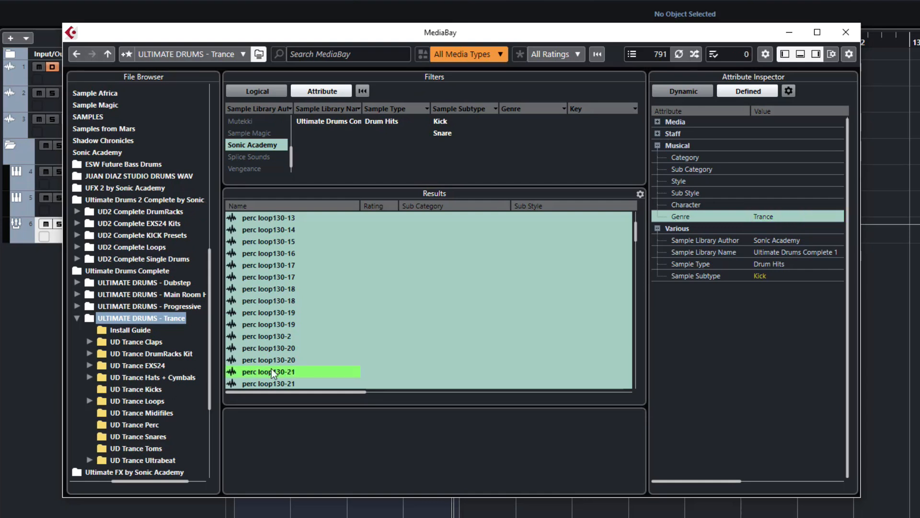
pyautogui.click(136, 365)
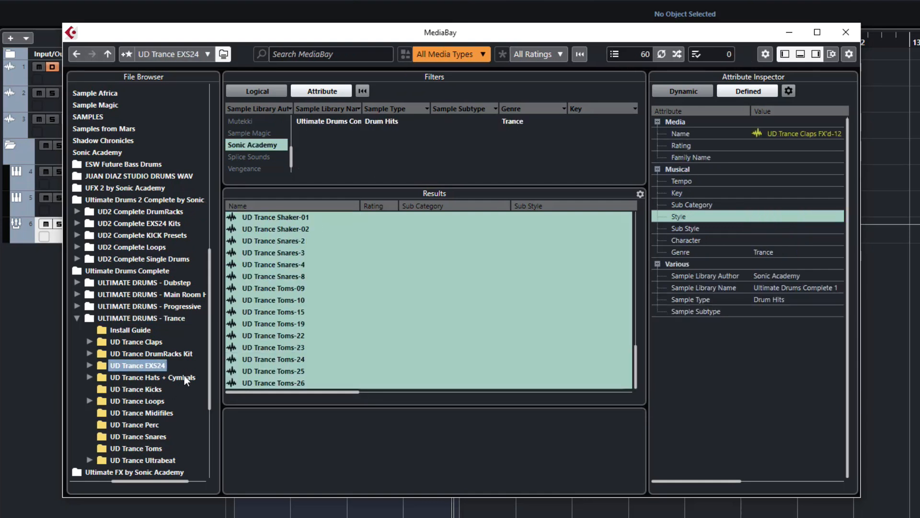
# Step: Open UD Trance Kicks and view the tags of UD Trance Hard Kicks-01
pyautogui.click(136, 388)
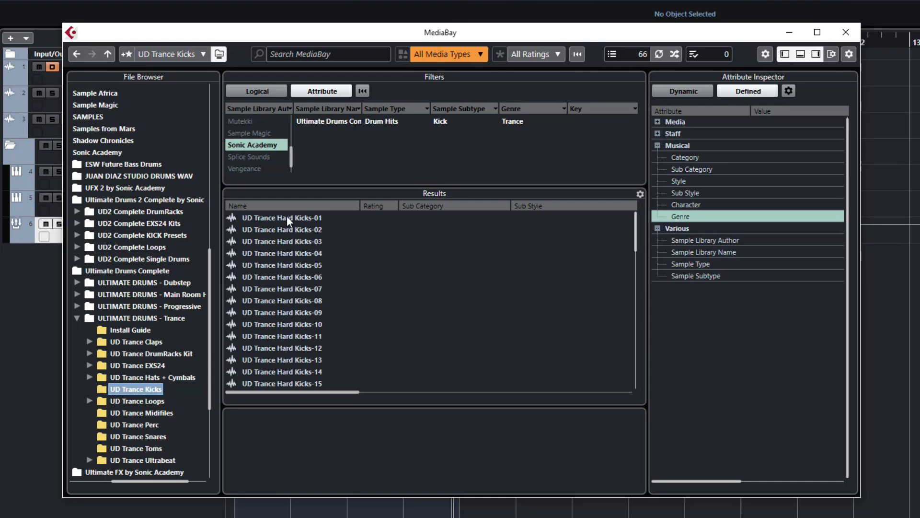
pyautogui.click(281, 218)
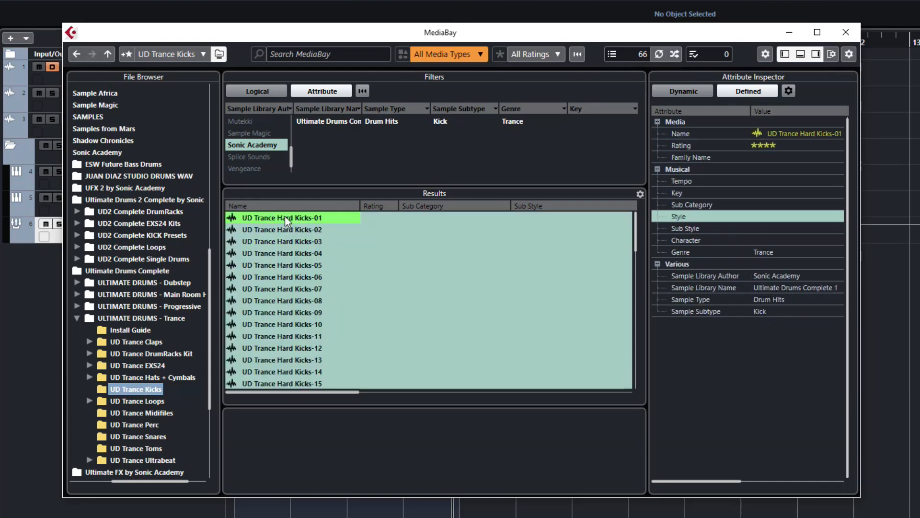
pyautogui.moveTo(700, 311)
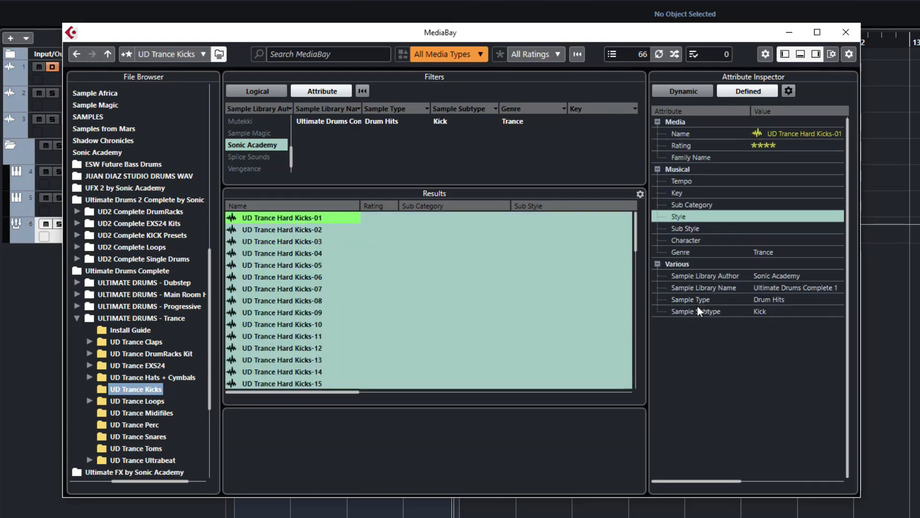
pyautogui.moveTo(770, 340)
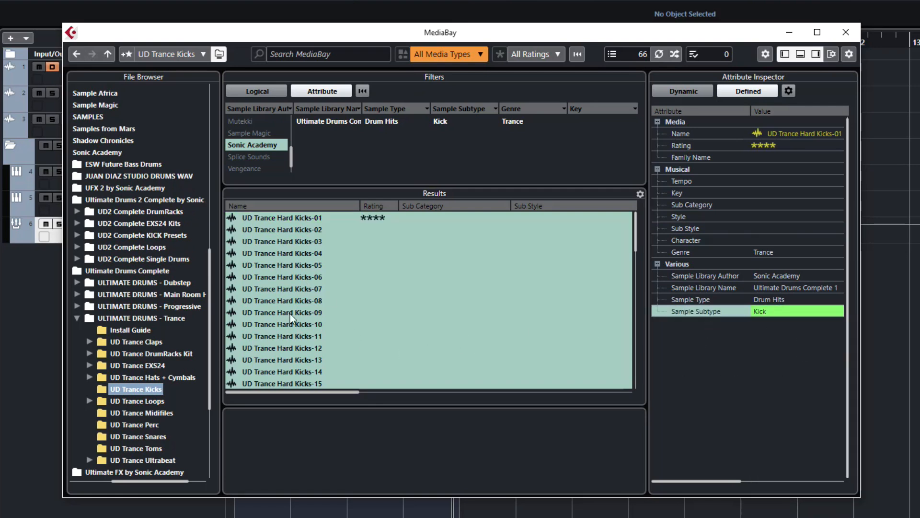
pyautogui.moveTo(161, 418)
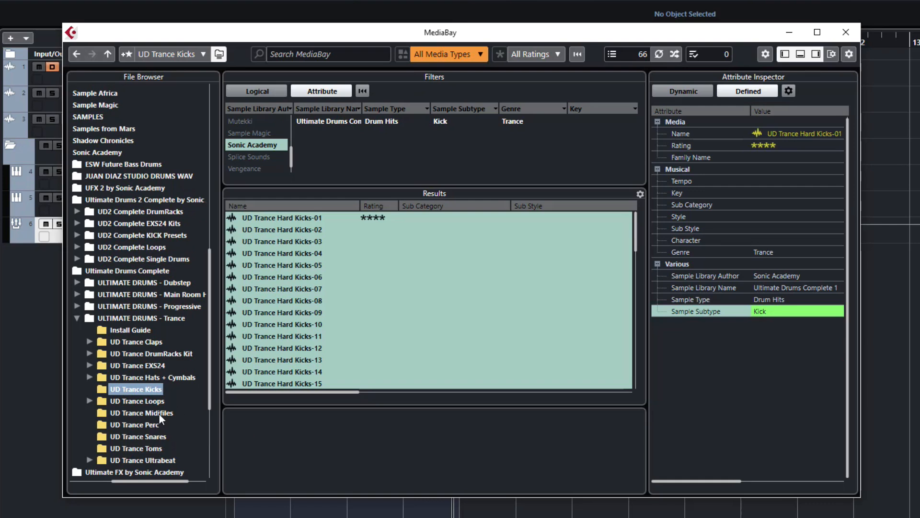
# Step: Open UD Trance Loops, enter Drum Loops as sample type, then return to UD Trance Kicks
pyautogui.click(137, 401)
pyautogui.write('Loo')
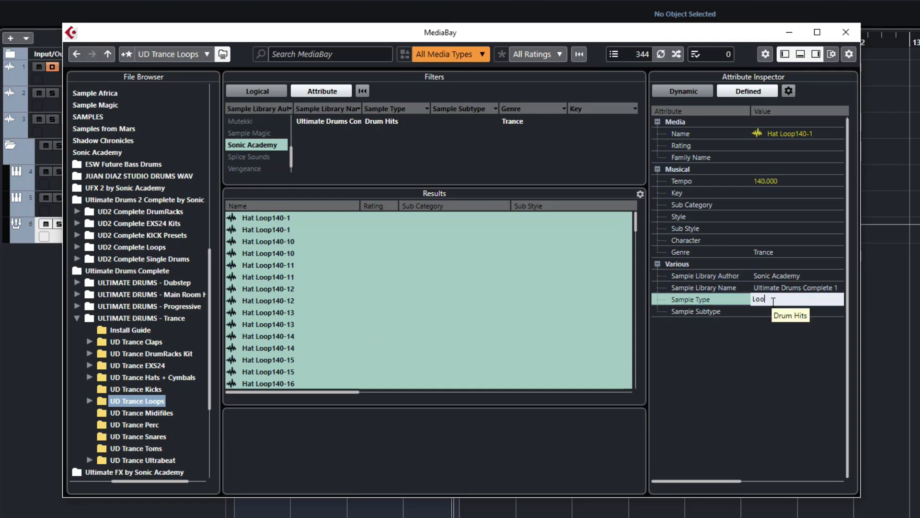
pyautogui.write('Drum')
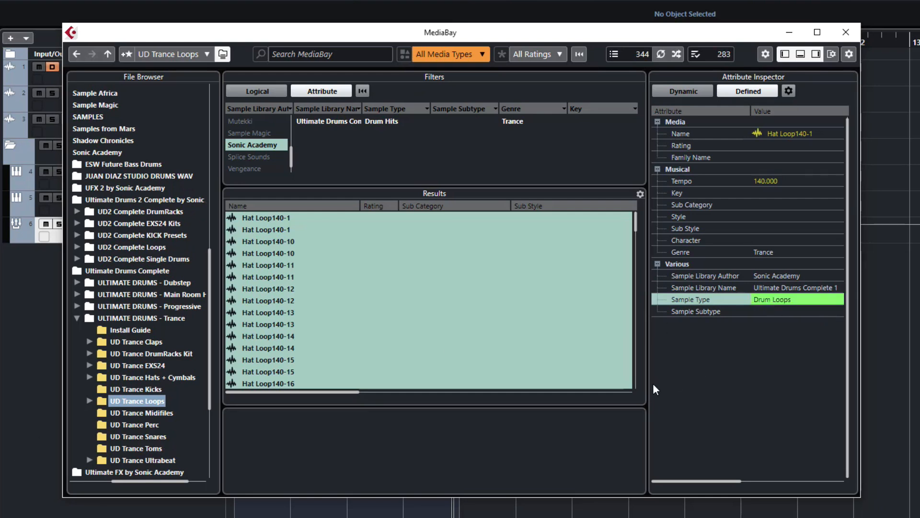
pyautogui.click(136, 389)
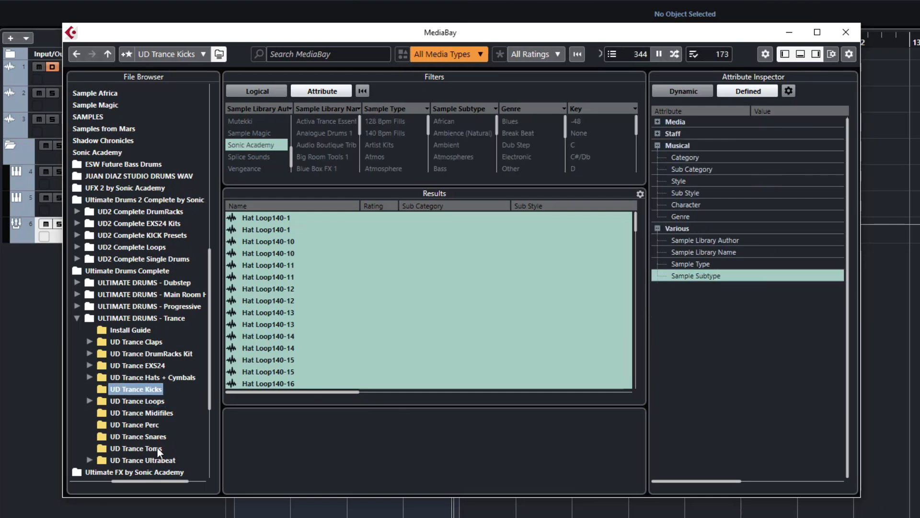
# Step: Open the UD Trance Snares folder and preview UD Trance Snares-15 to inspect its tags
pyautogui.click(138, 436)
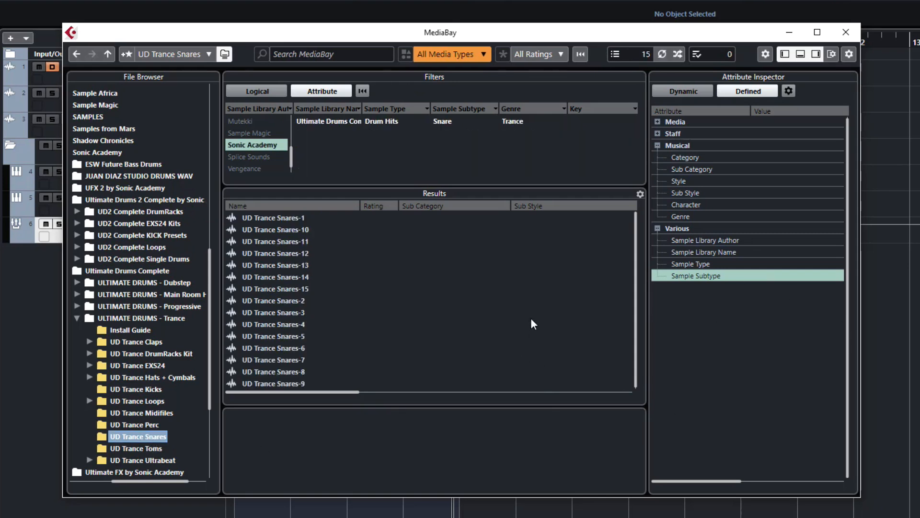
pyautogui.click(275, 288)
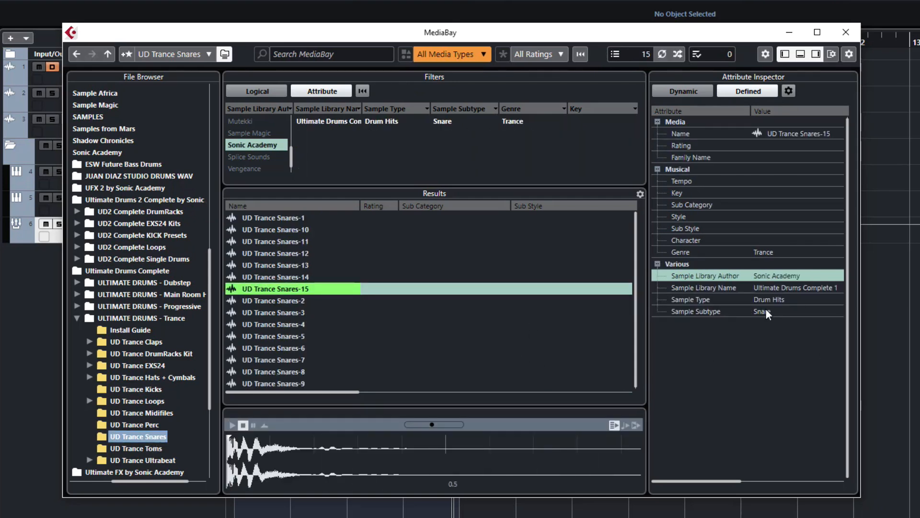
pyautogui.moveTo(766, 314)
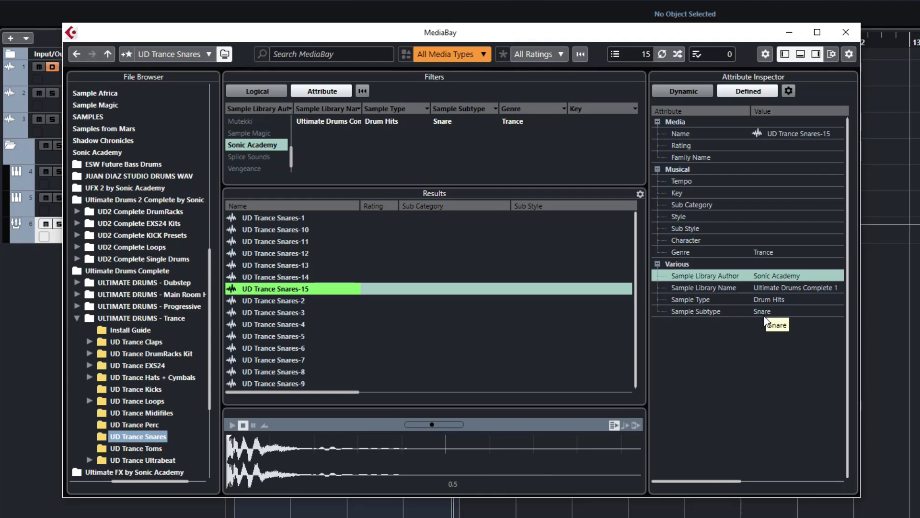
pyautogui.moveTo(497, 293)
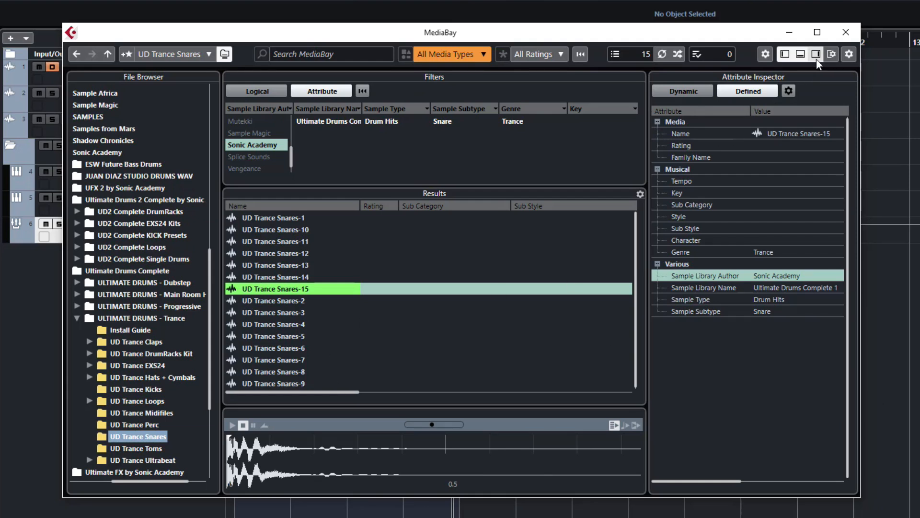
# Step: Toggle the MediaBay layout to hide the Attribute Inspector pane
pyautogui.click(815, 55)
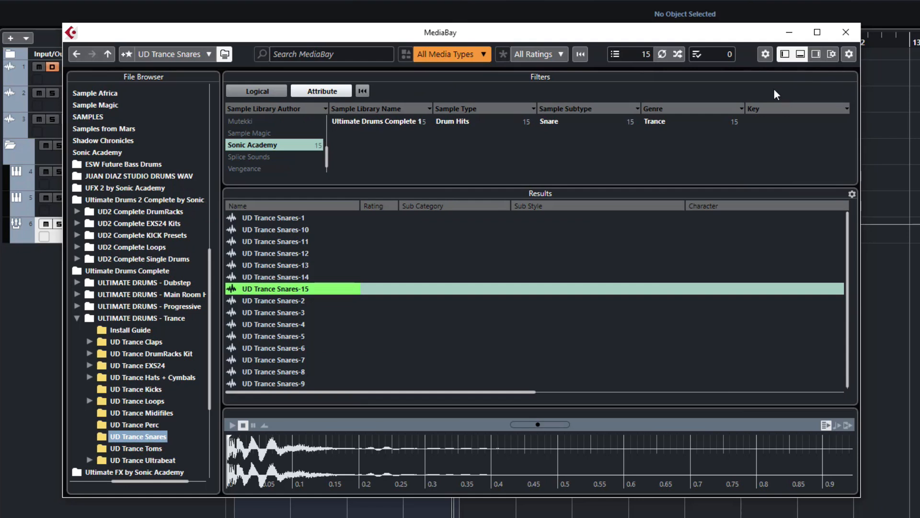
pyautogui.moveTo(296, 284)
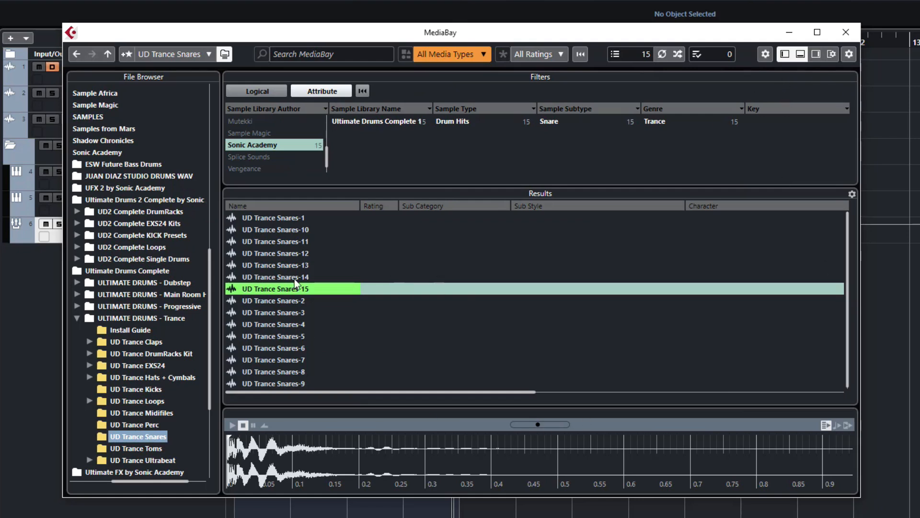
pyautogui.moveTo(106, 282)
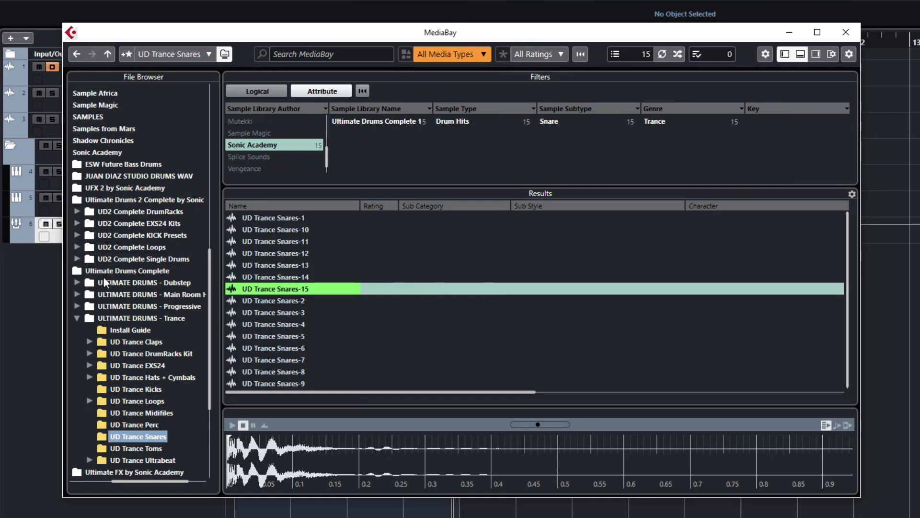
pyautogui.moveTo(116, 271)
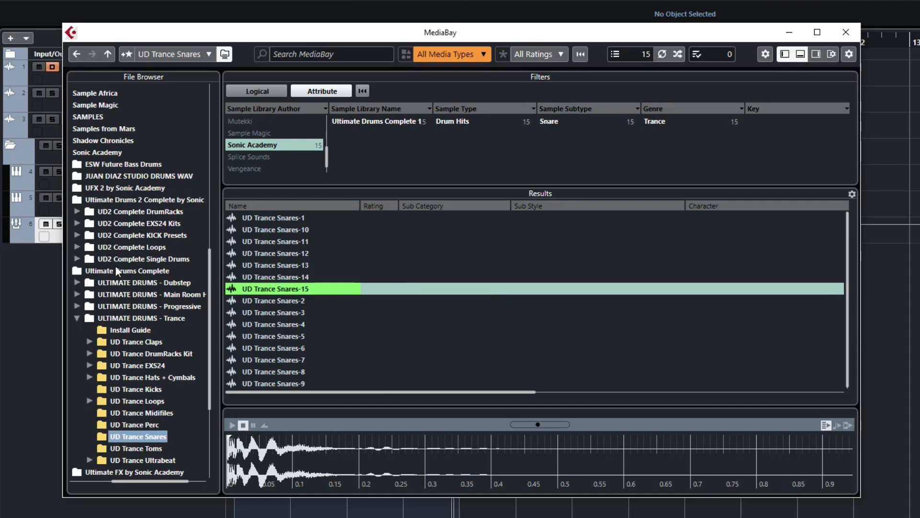
# Step: Scroll up the File Browser toward the Sonic Academy folder
pyautogui.scroll(3)
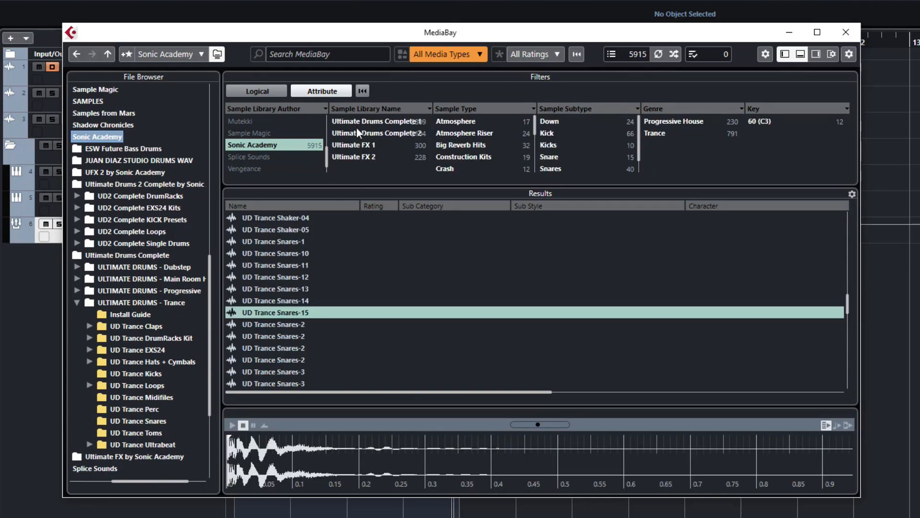
pyautogui.moveTo(550, 136)
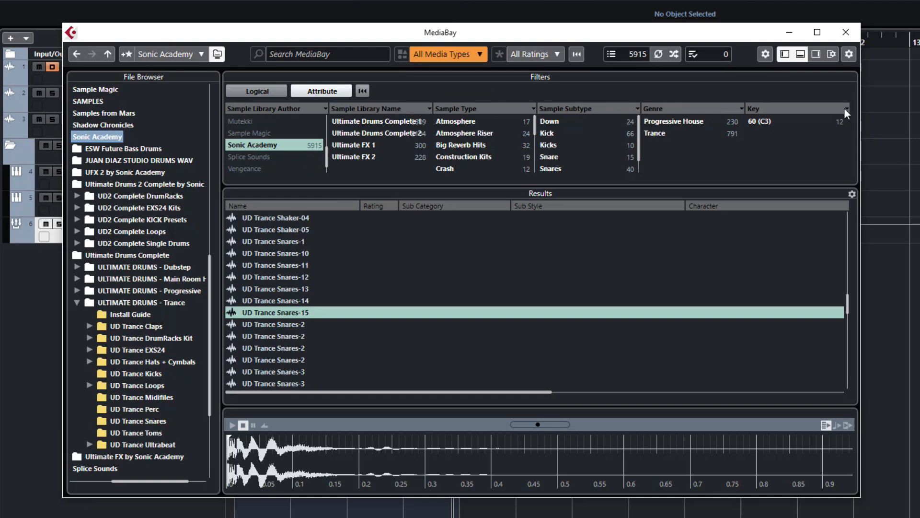
# Step: Replace the Key filter column with Musical > Tempo
pyautogui.click(845, 112)
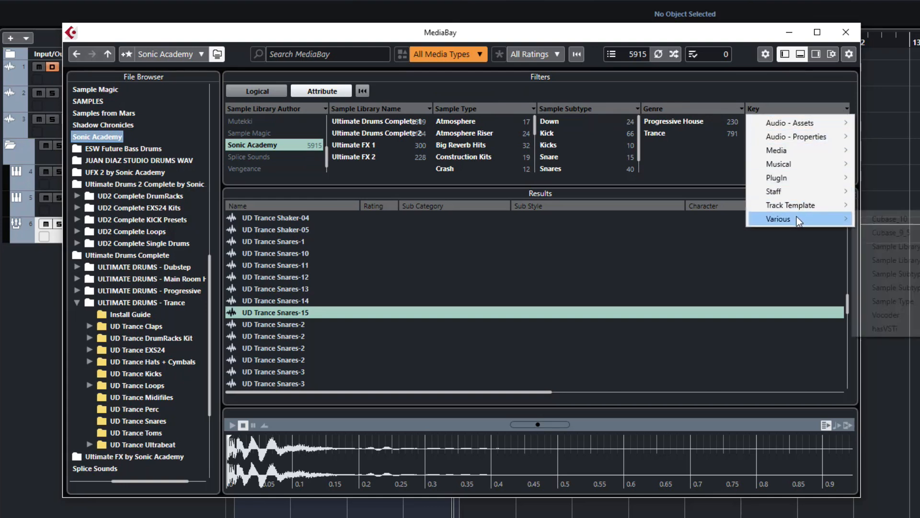
pyautogui.moveTo(790, 164)
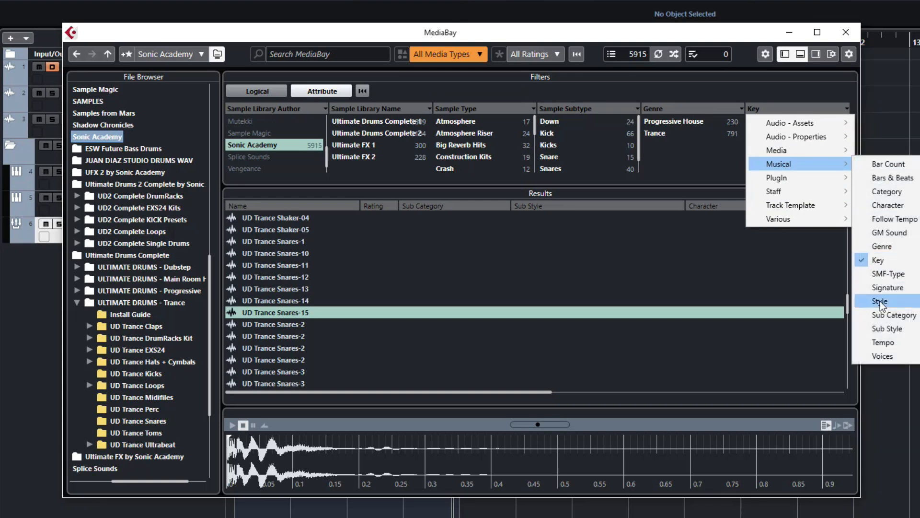
pyautogui.moveTo(892, 177)
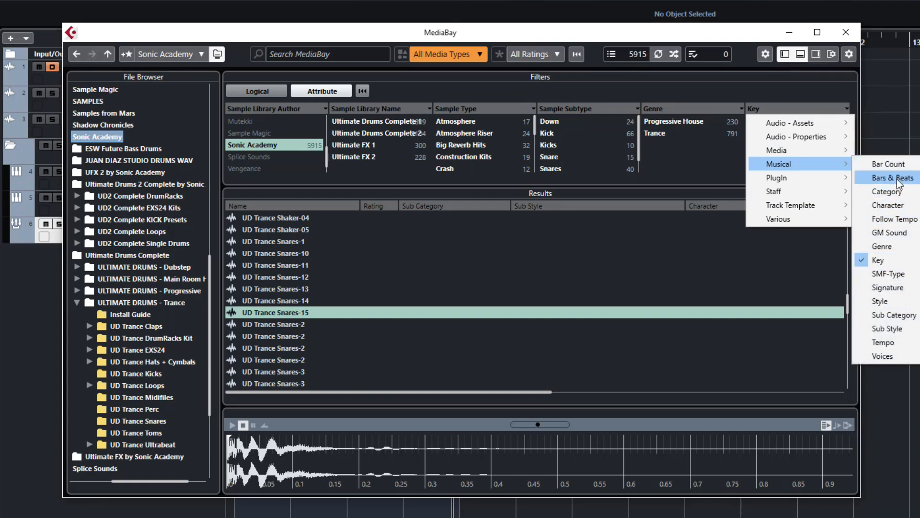
pyautogui.moveTo(892, 328)
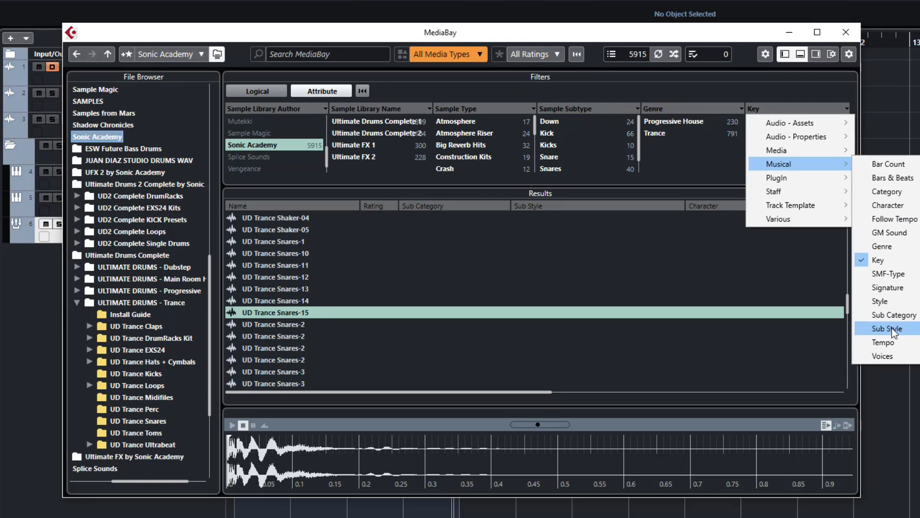
pyautogui.click(882, 342)
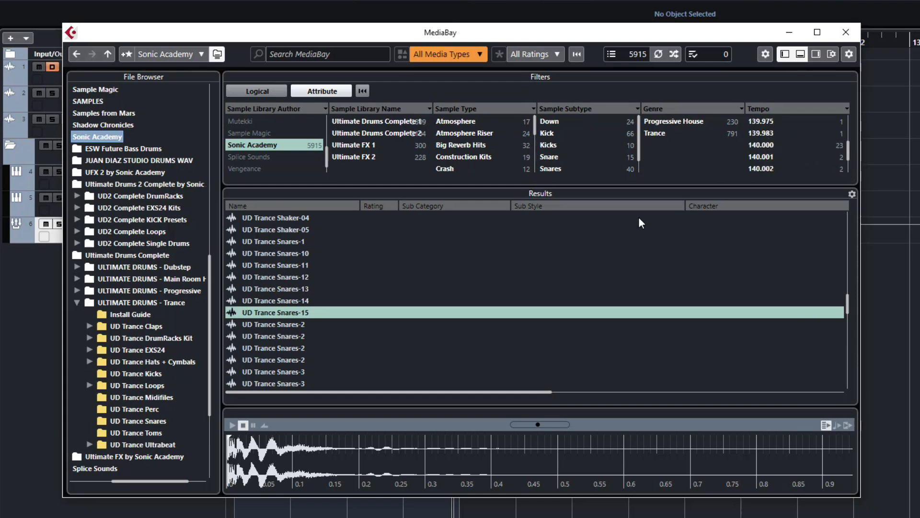
pyautogui.moveTo(601, 113)
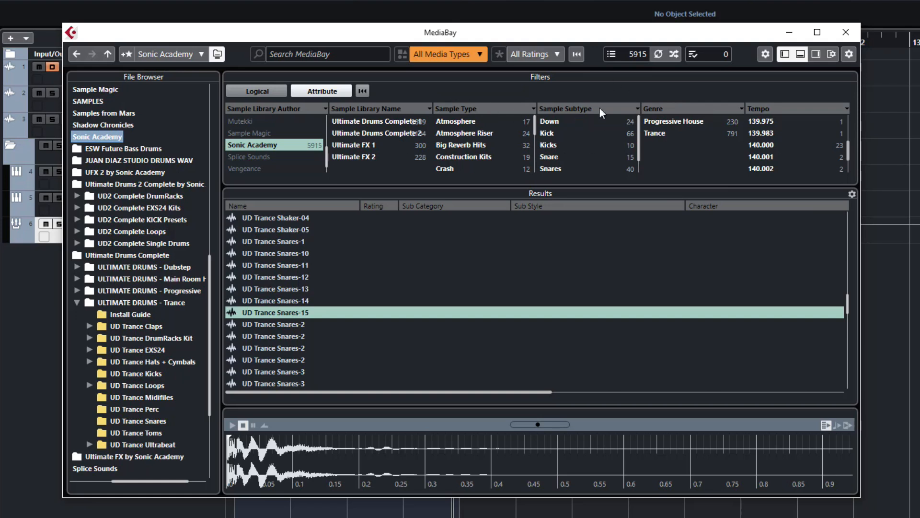
pyautogui.moveTo(672, 110)
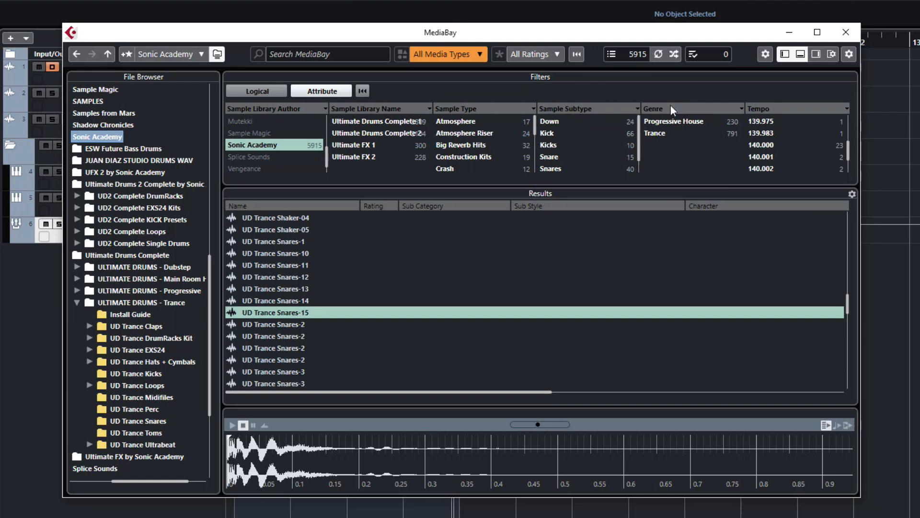
pyautogui.moveTo(267, 177)
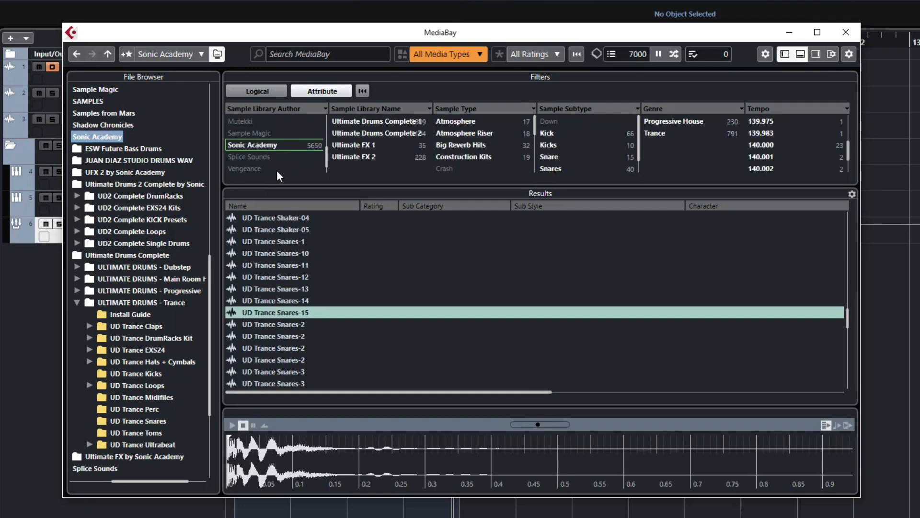
# Step: Filter to Sonic Academy author and Kick subtype, then audition the trance hard kicks
pyautogui.click(253, 121)
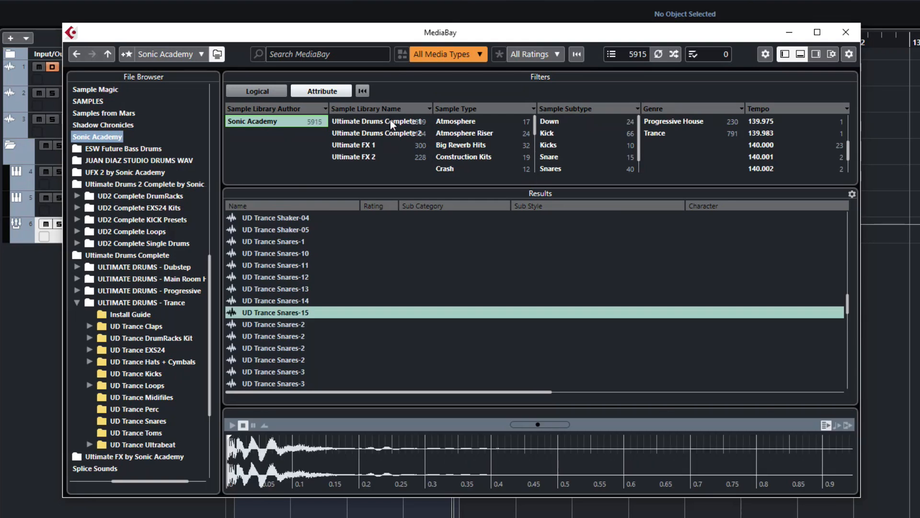
pyautogui.moveTo(525, 225)
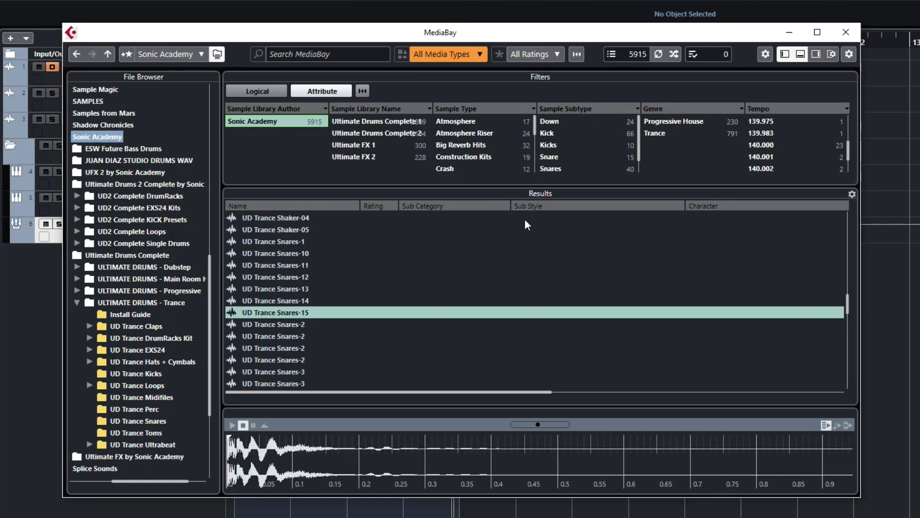
pyautogui.moveTo(547, 133)
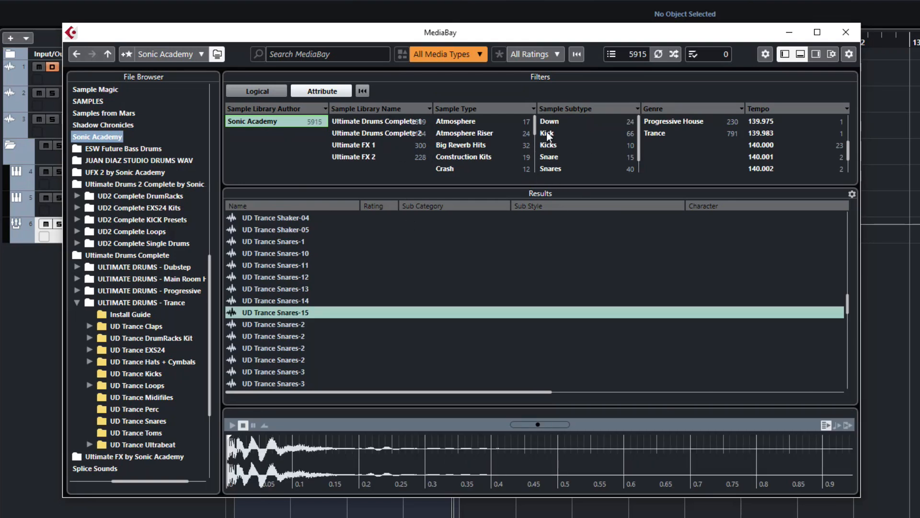
pyautogui.click(547, 132)
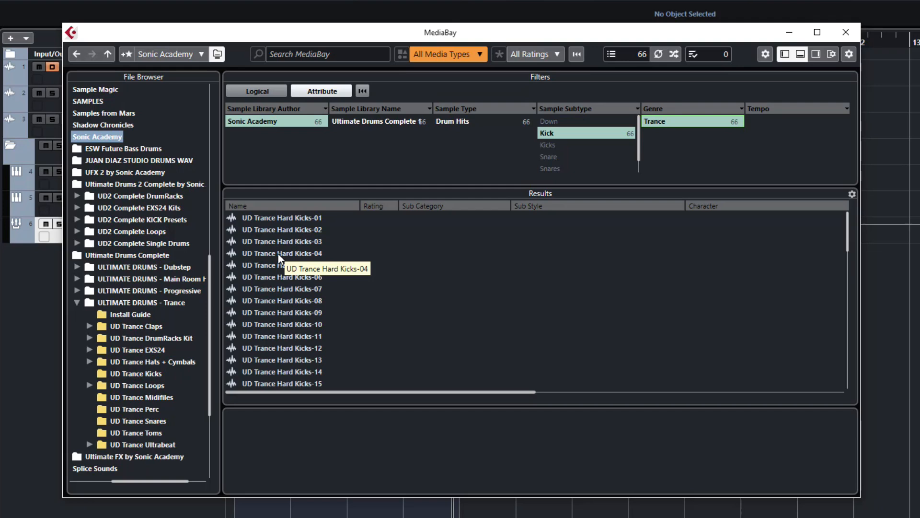
pyautogui.click(282, 300)
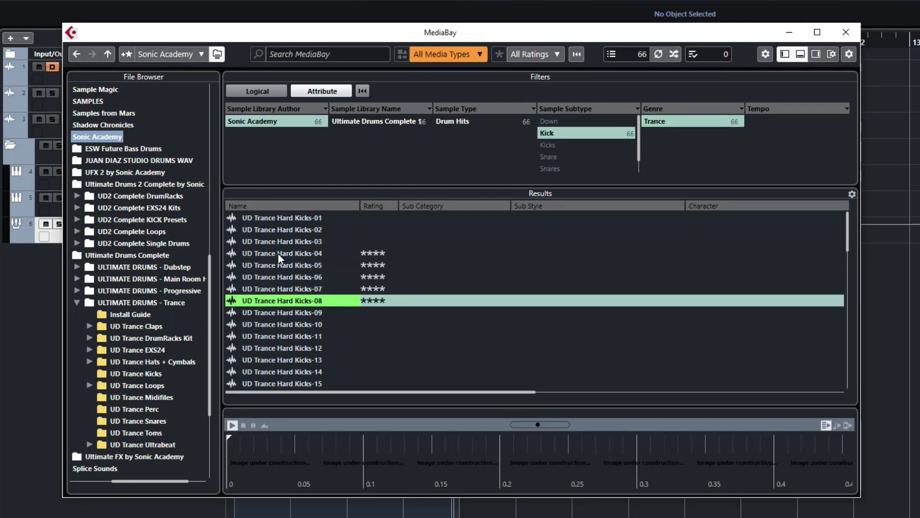
pyautogui.scroll(-3)
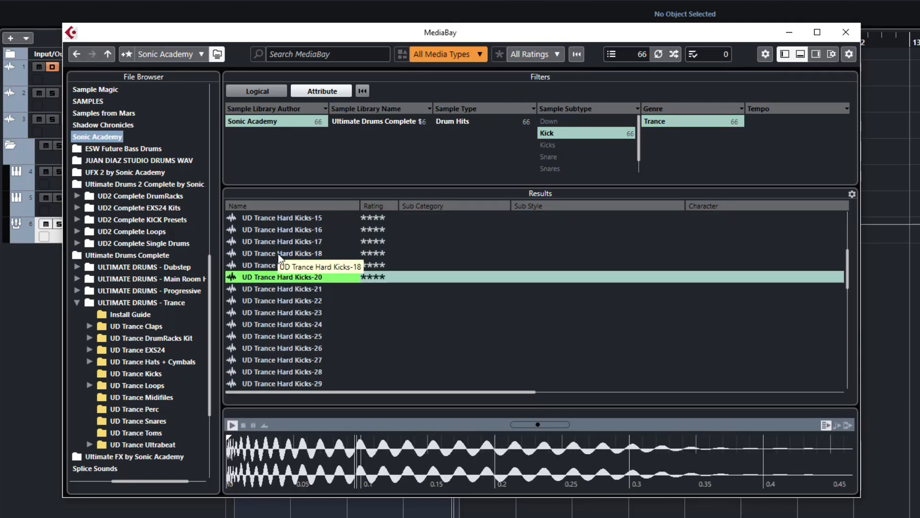
# Step: Create a sampler track from UD Trance Hard Kicks-26 via its context menu
pyautogui.click(281, 347)
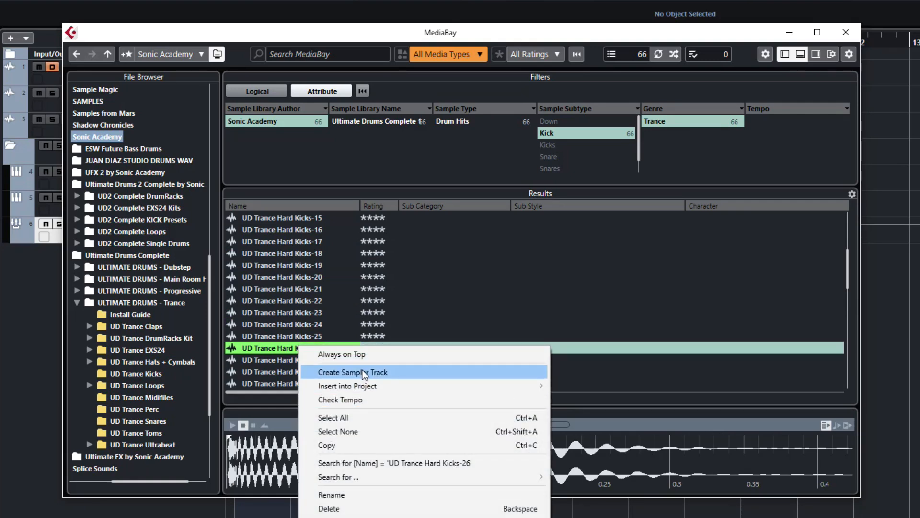
pyautogui.click(353, 371)
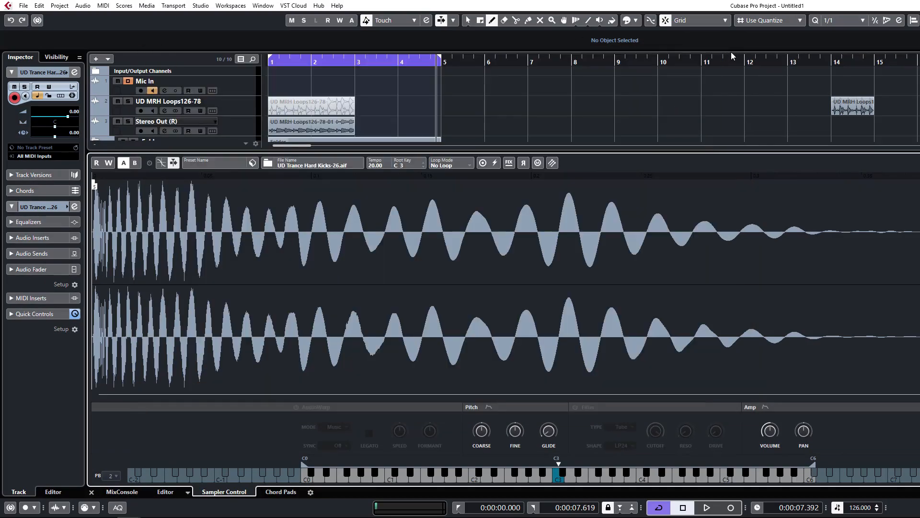